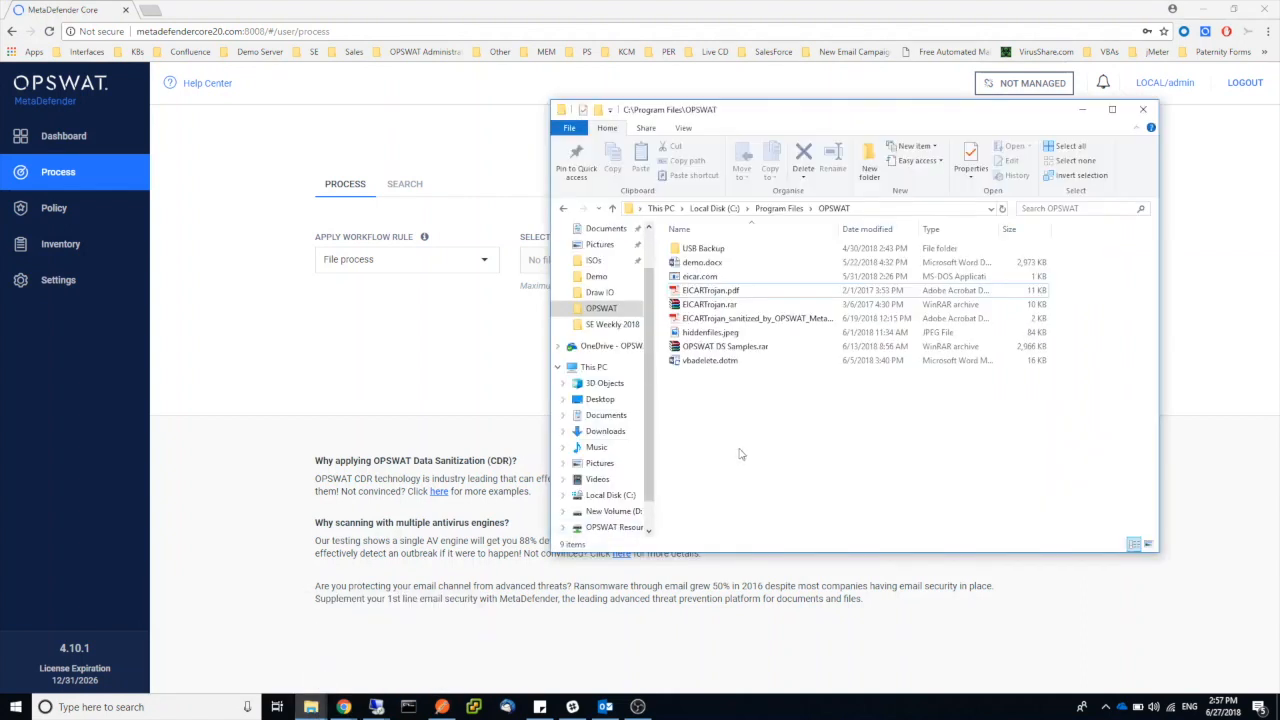
Open EICARTrojan.pdf from C:\Program Files\OPSWAT in Acrobat Reader
left_click(710, 290)
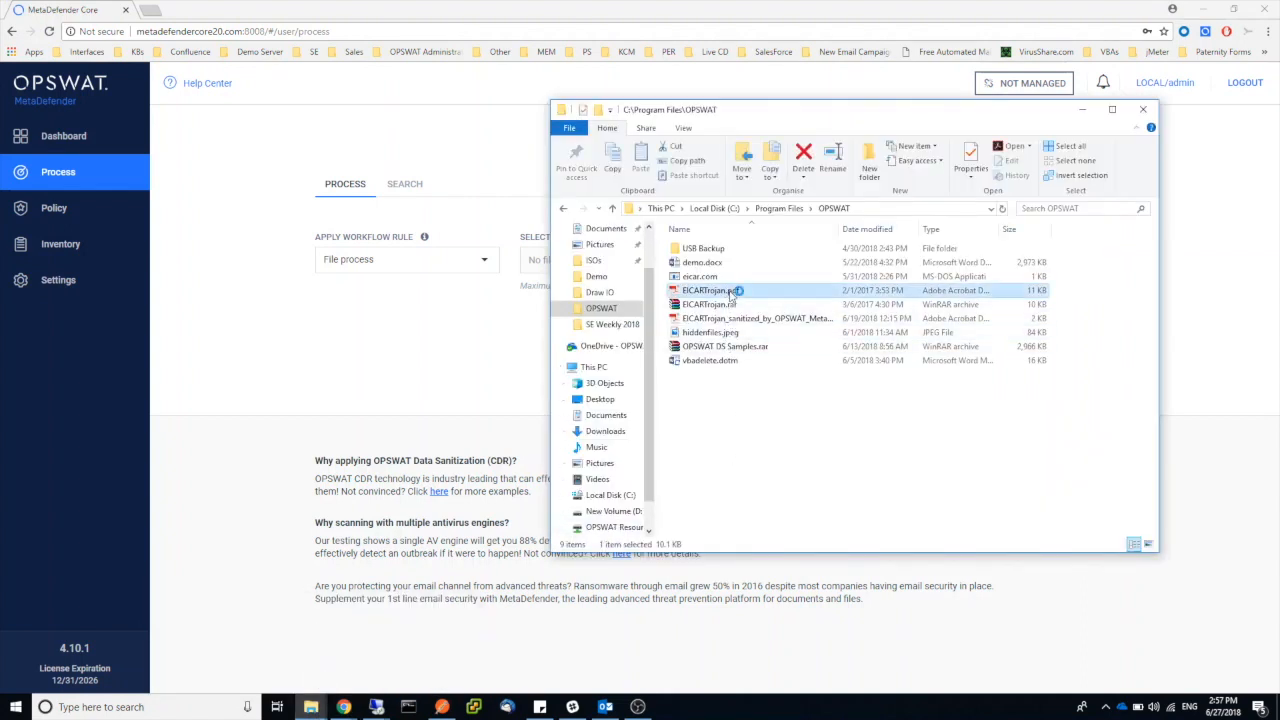
double_click(705, 290)
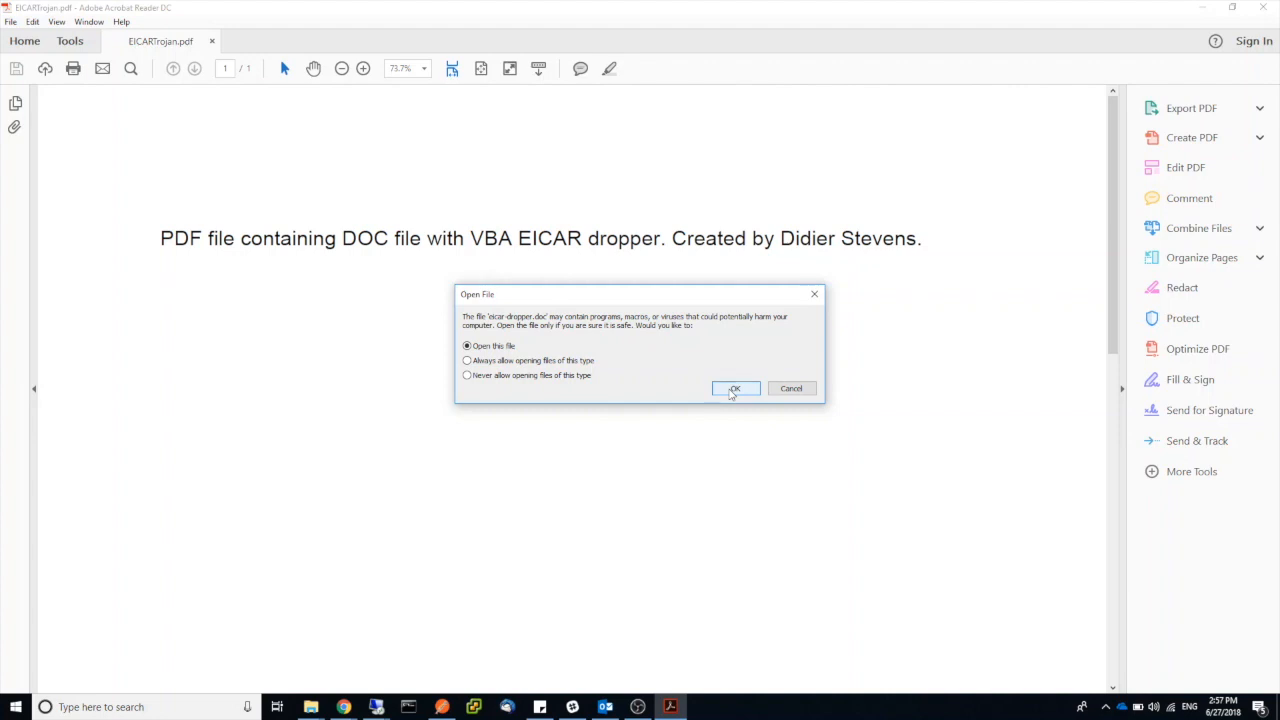
Allow the embedded eicar-dropper.doc attachment to open in Word
left_click(735, 388)
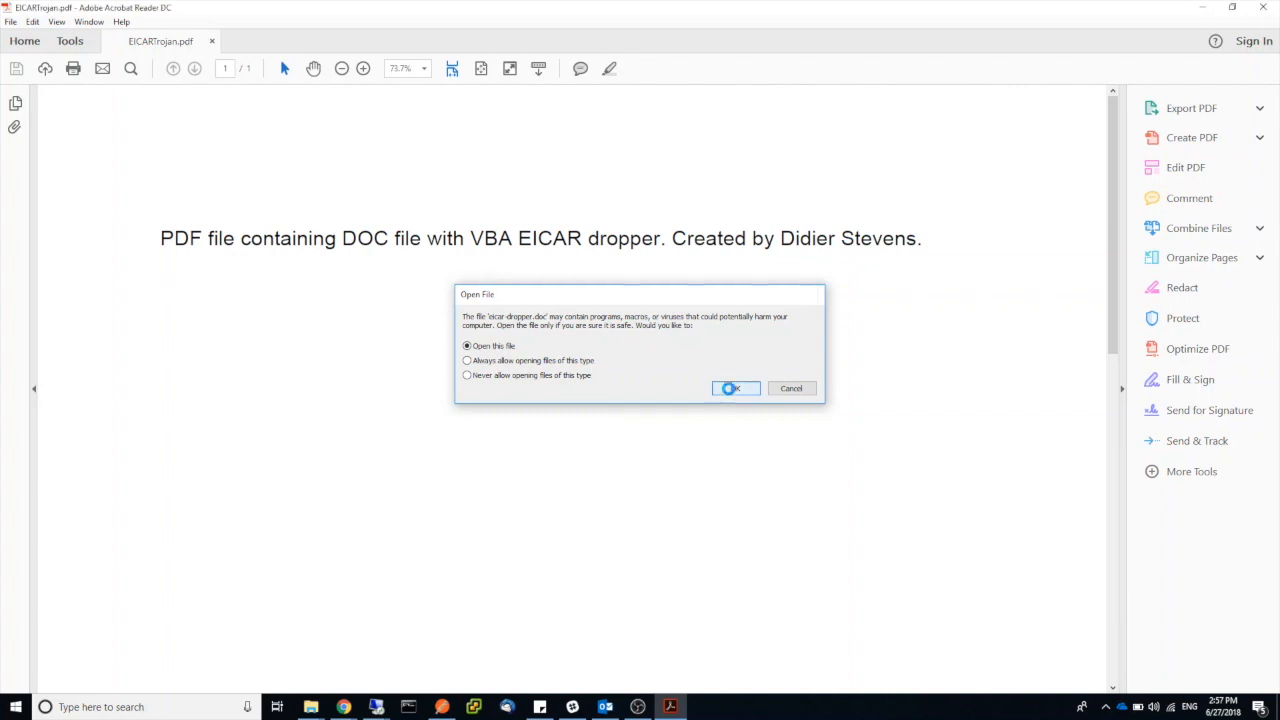
left_click(736, 388)
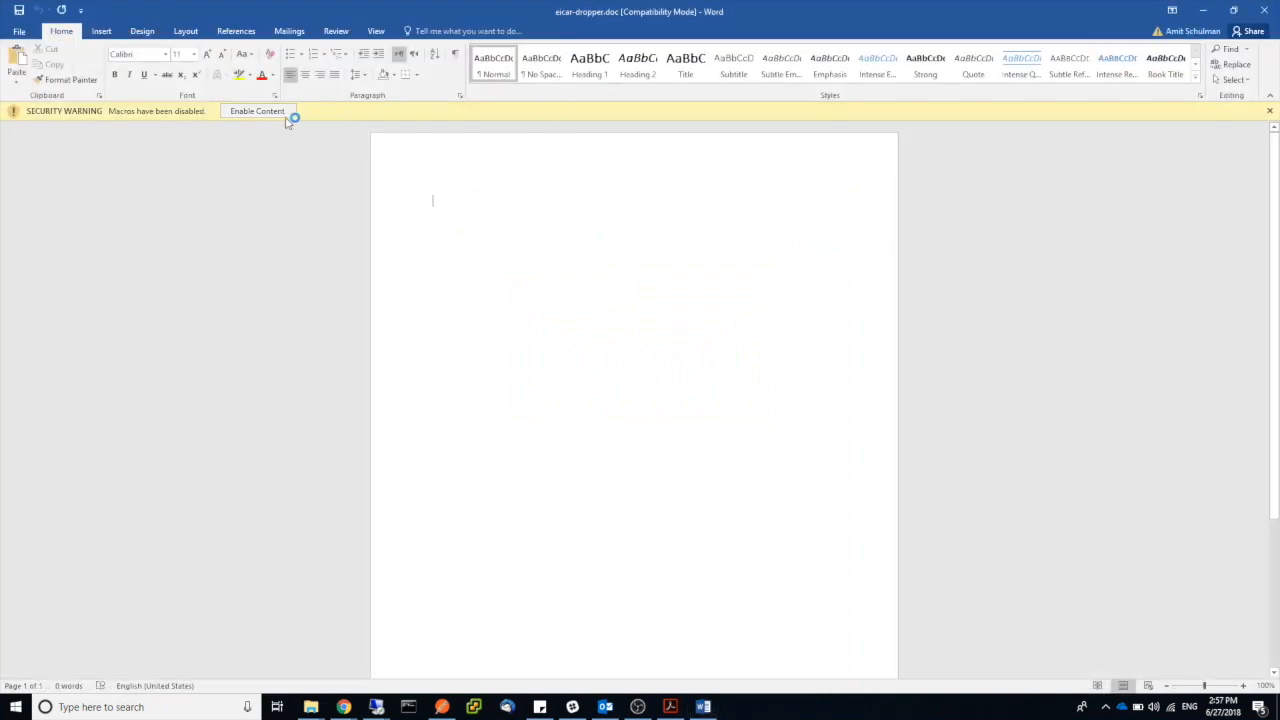
Enable Content on eicar-dropper.doc and acknowledge the EICAR test file message
left_click(256, 110)
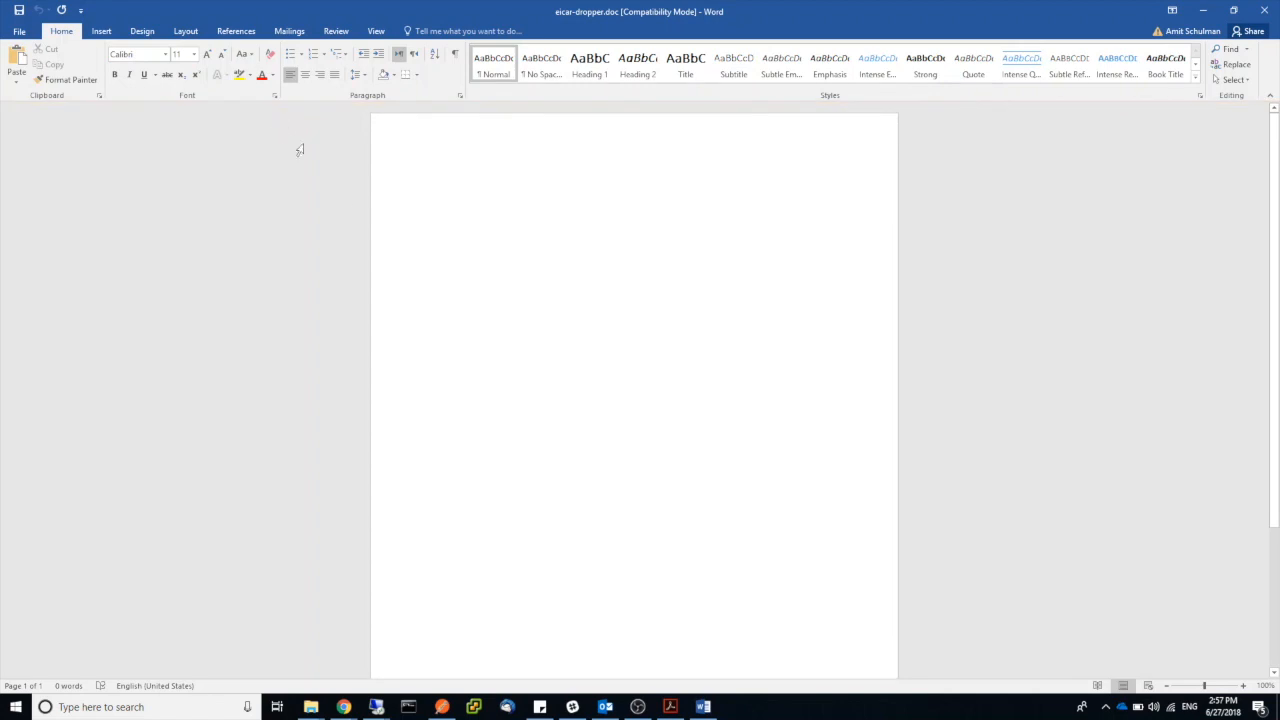
mouse_move(616, 303)
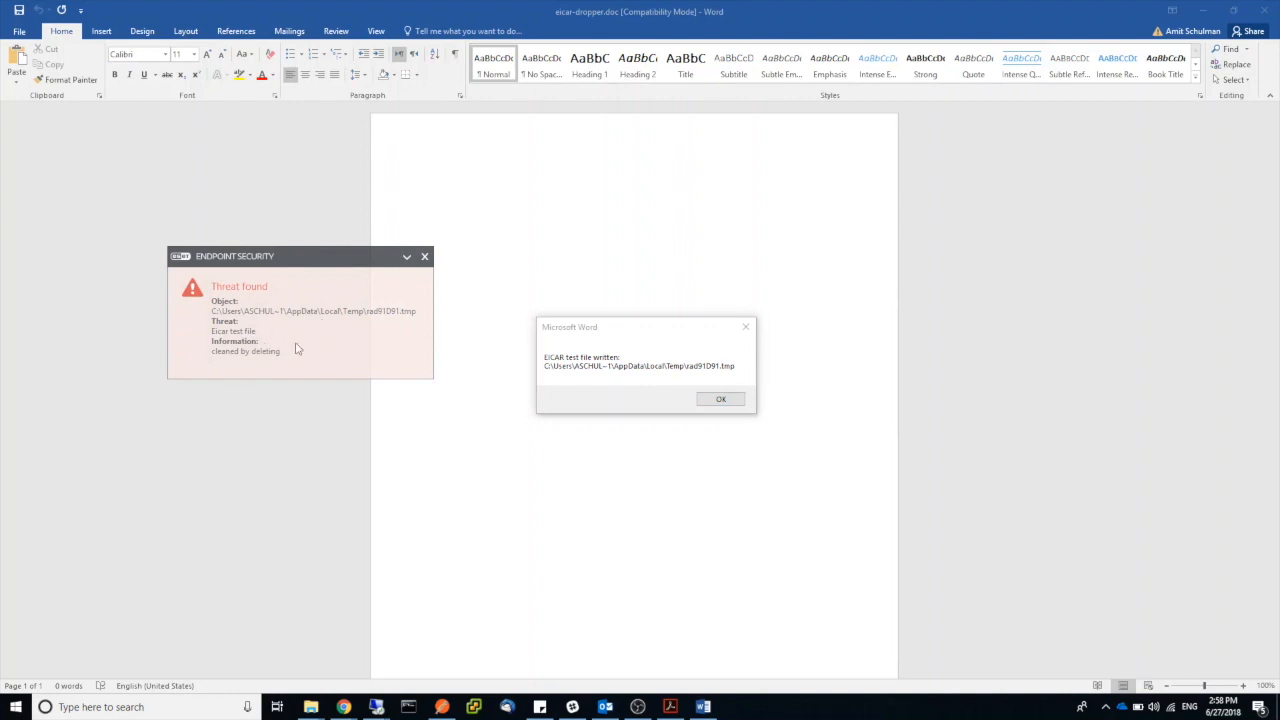
mouse_move(401, 345)
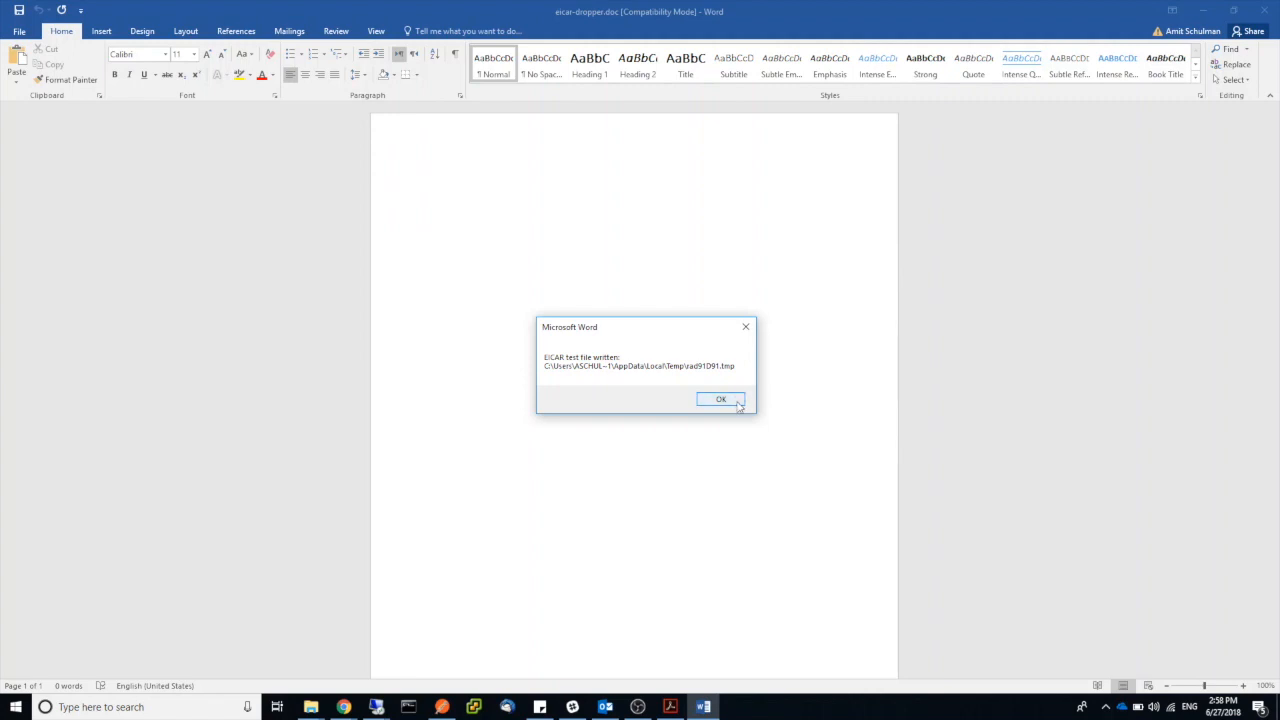
left_click(721, 399)
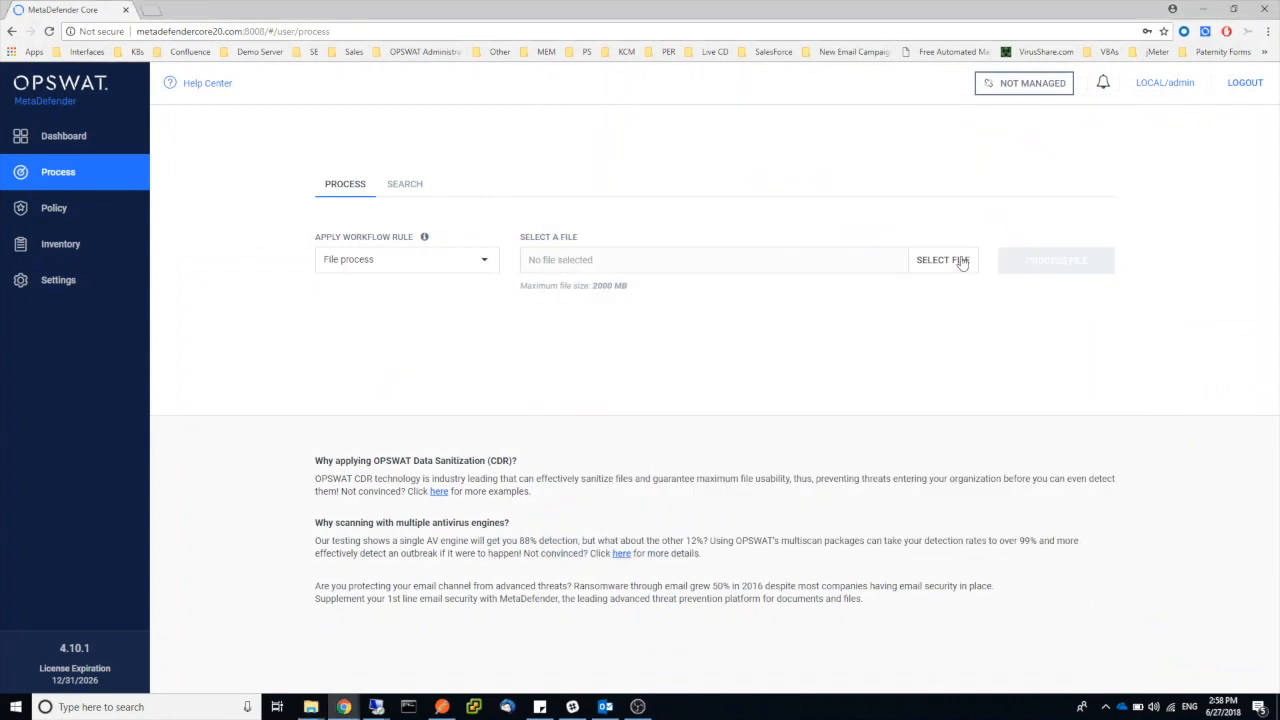
Scan EICARTrojan.pdf under the EMAIL workflow rule, finding 13 of 20 engines detect it
left_click(943, 260)
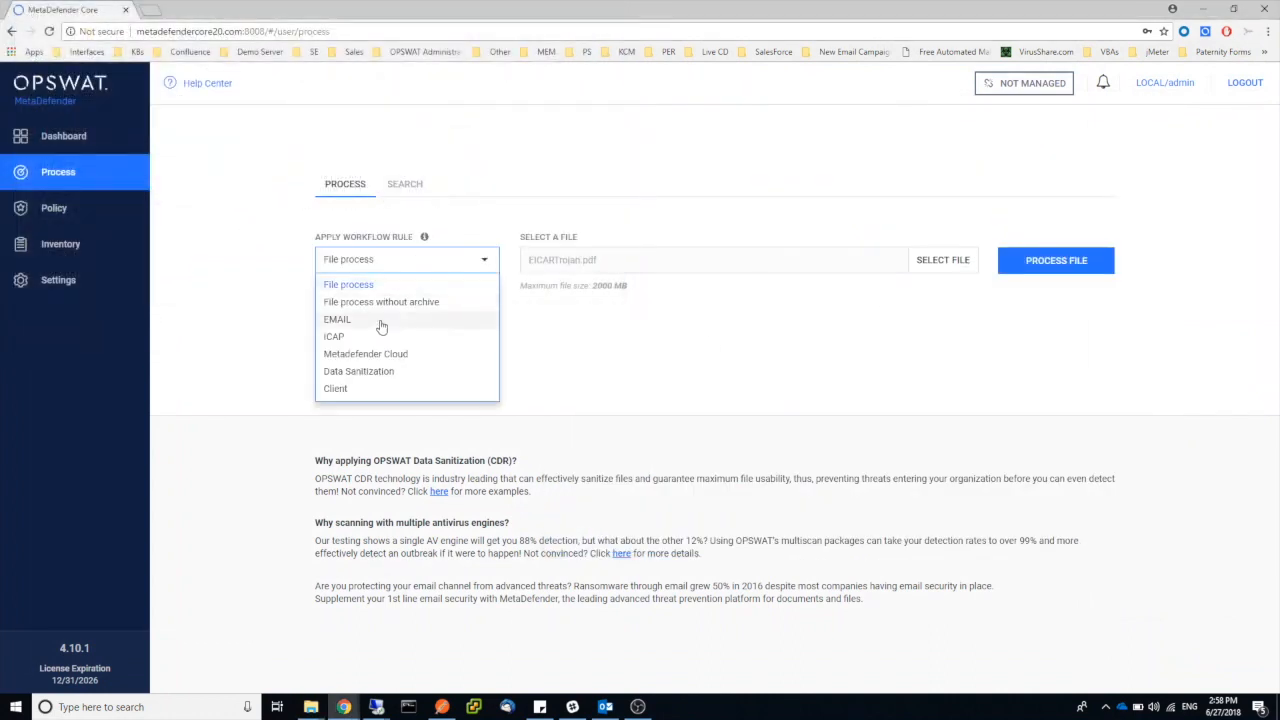
left_click(337, 319)
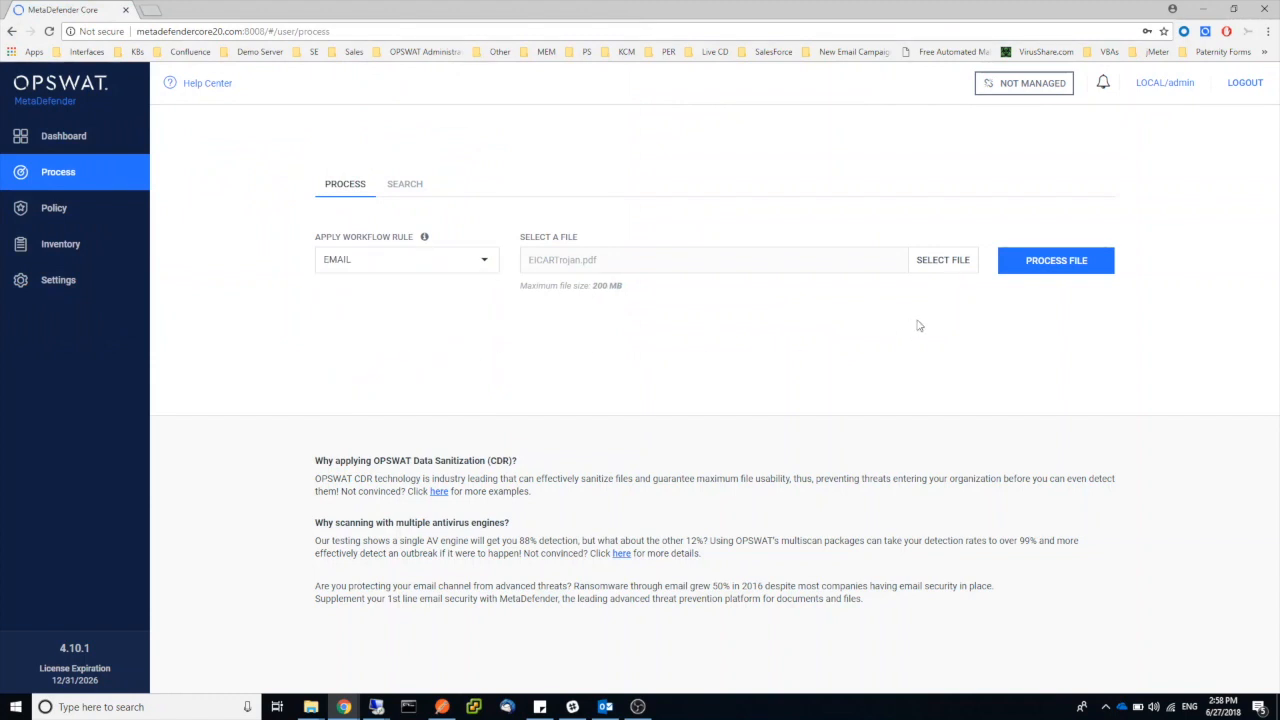
left_click(1055, 260)
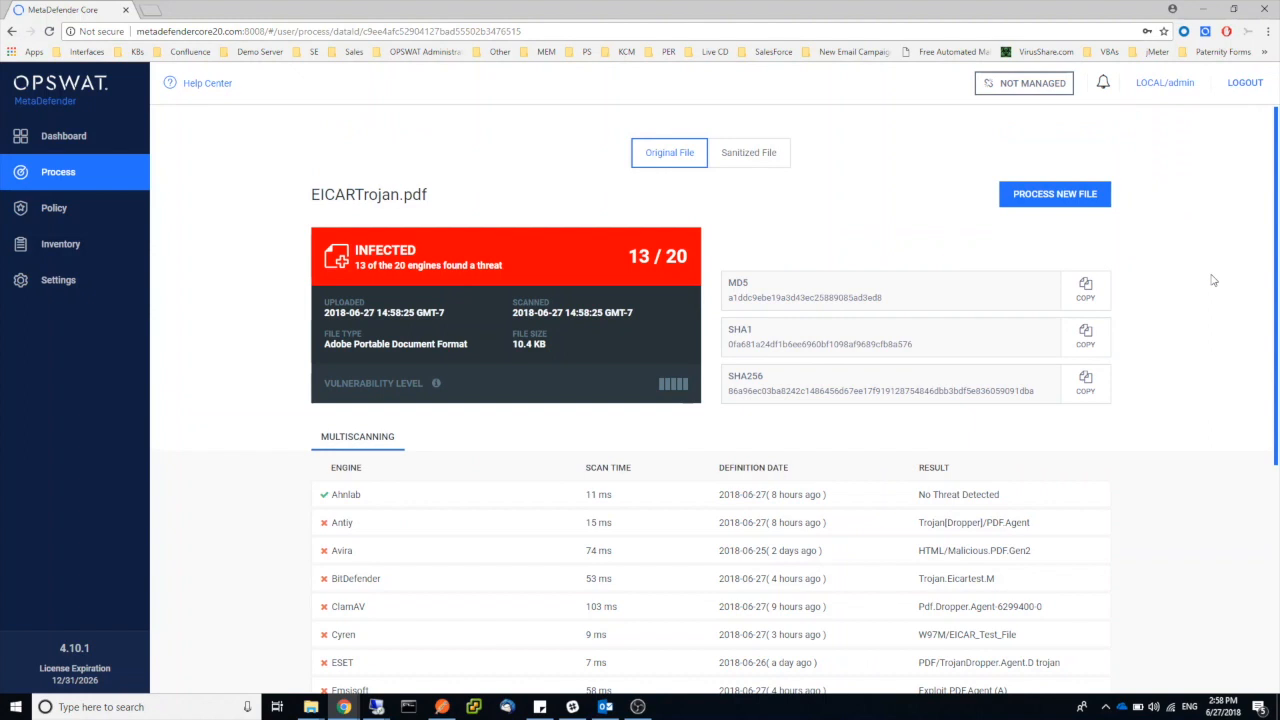
mouse_move(714, 265)
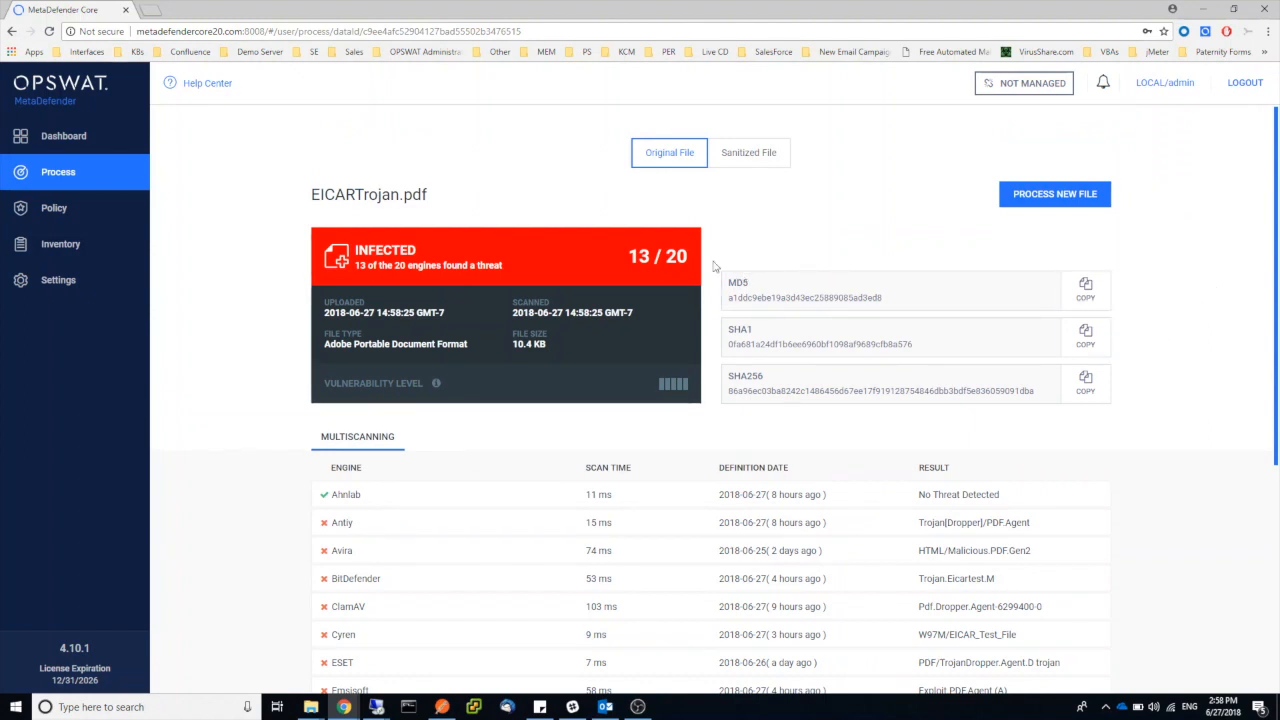
mouse_move(650, 280)
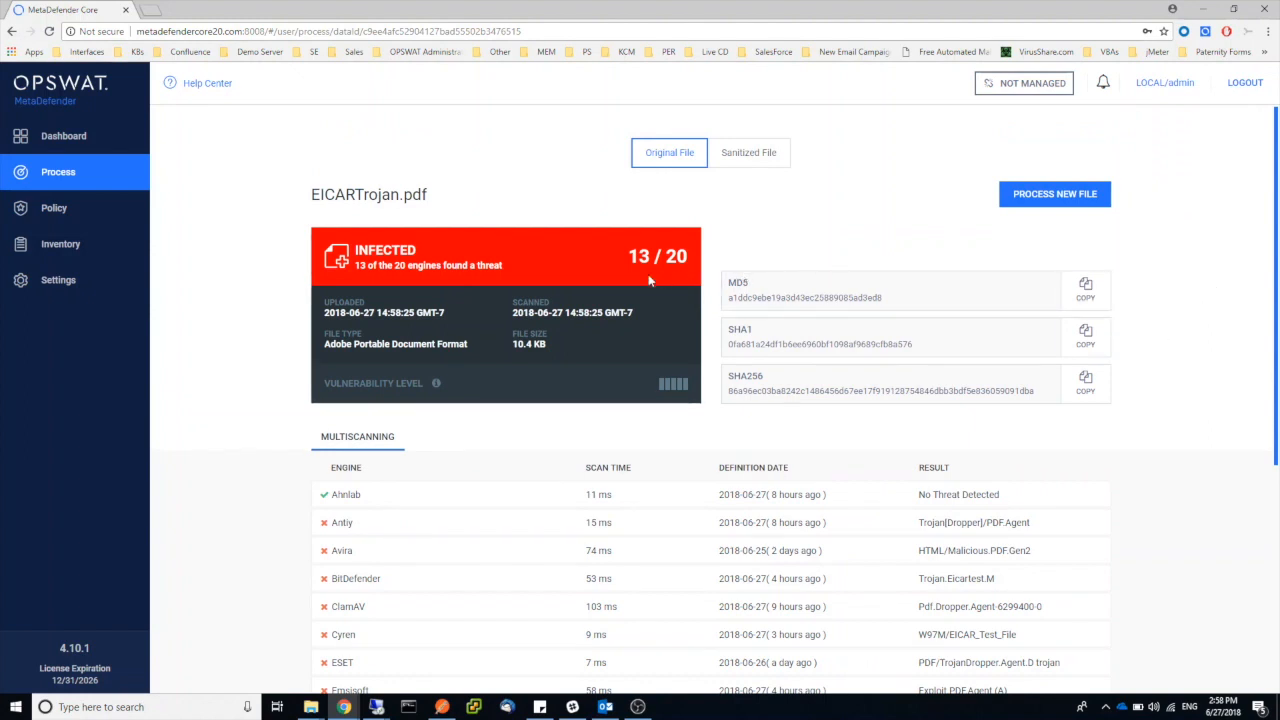
mouse_move(655, 282)
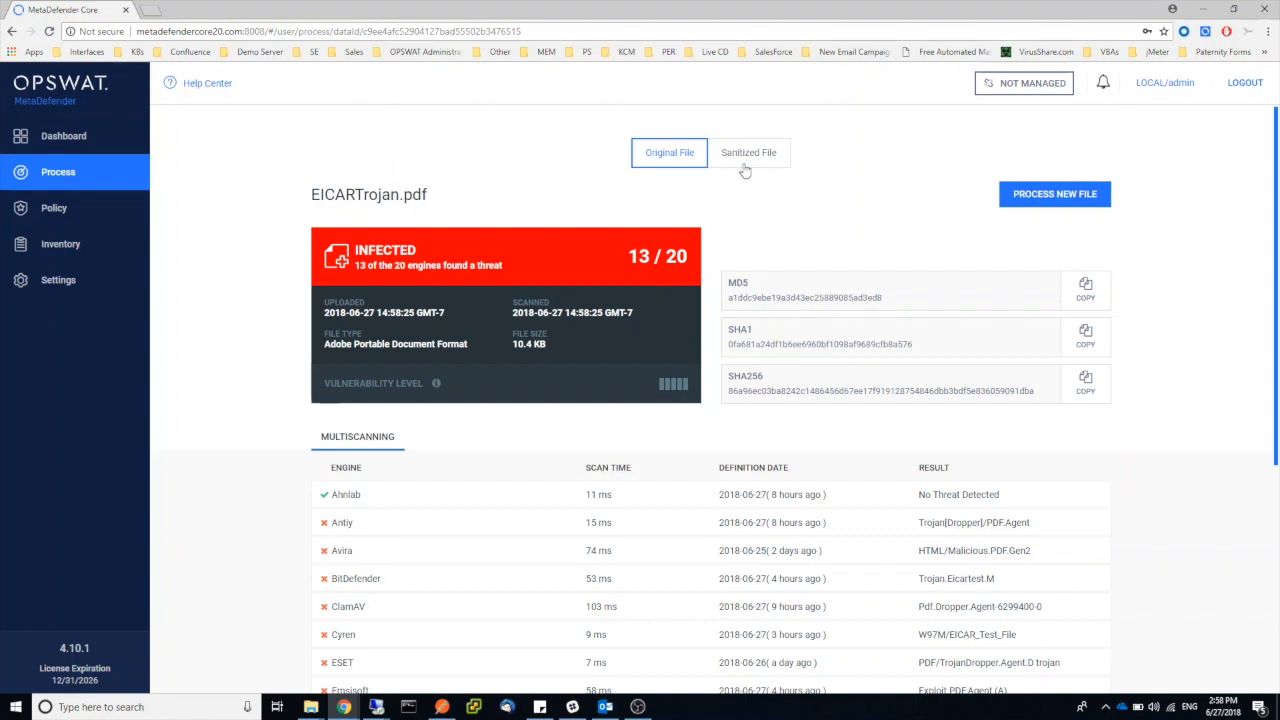
Download the sanitized EICARTrojan.pdf and open it in Acrobat Reader
left_click(749, 152)
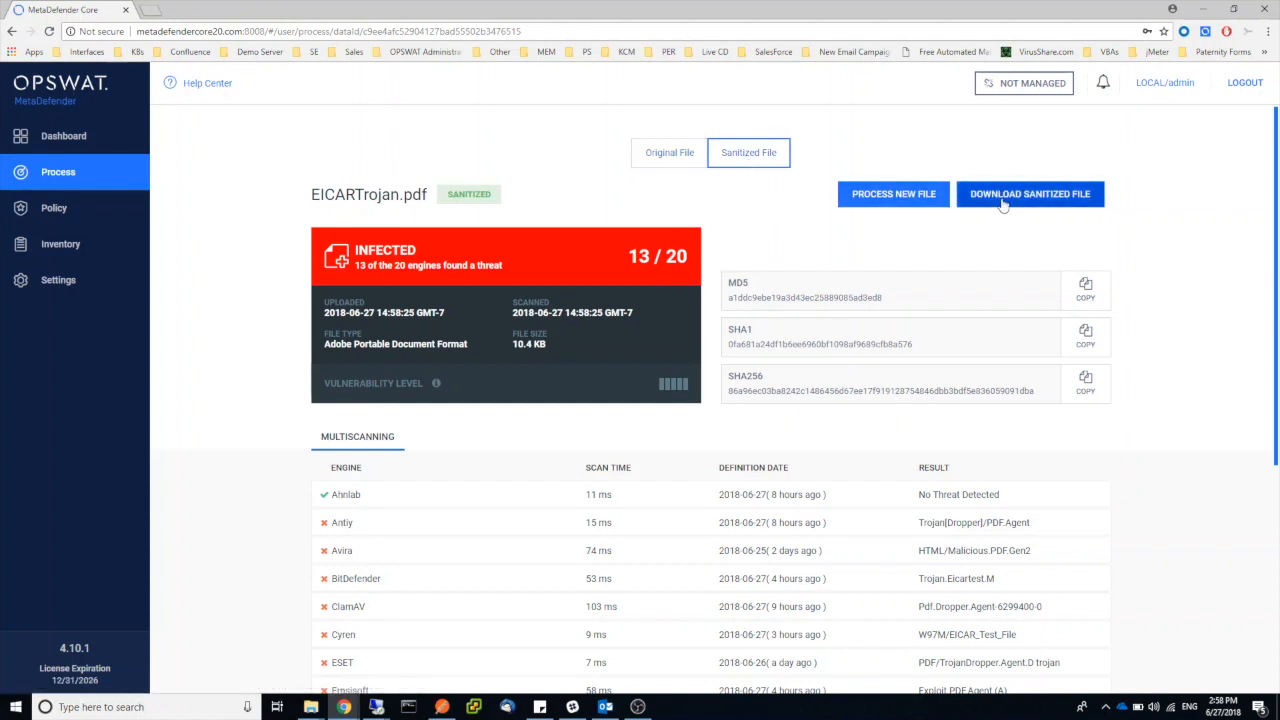
left_click(1030, 194)
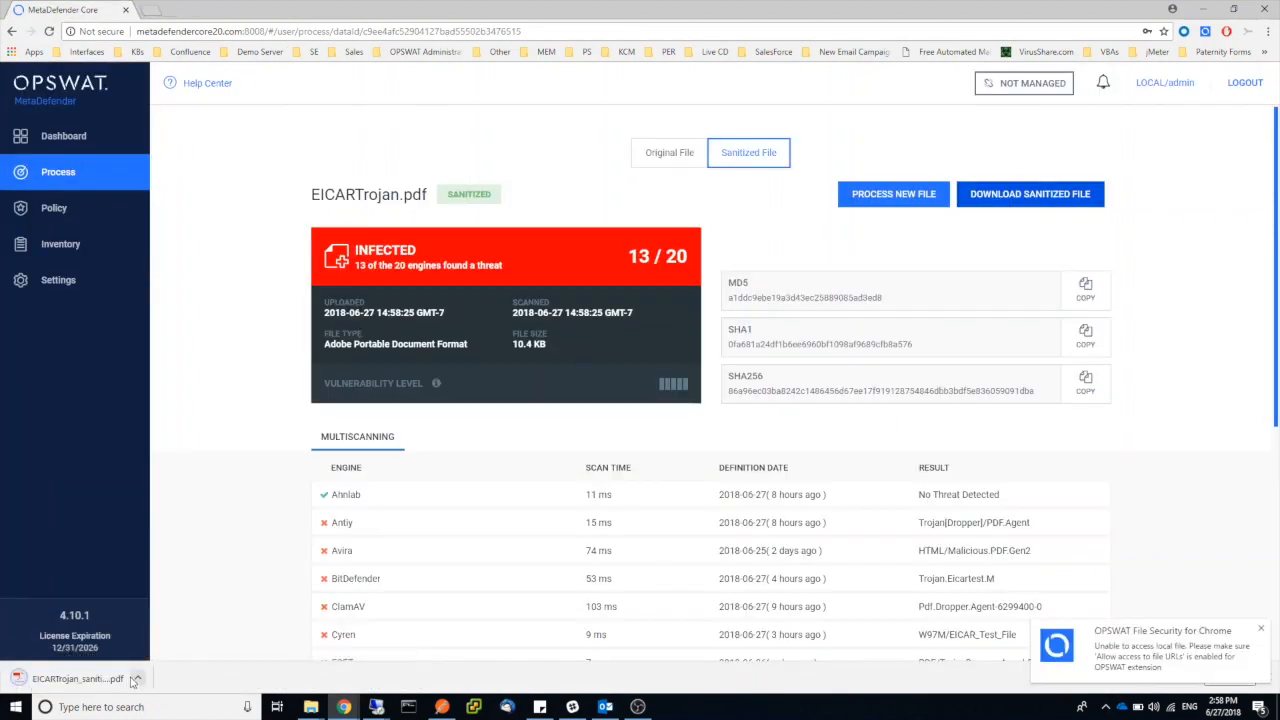
left_click(136, 679)
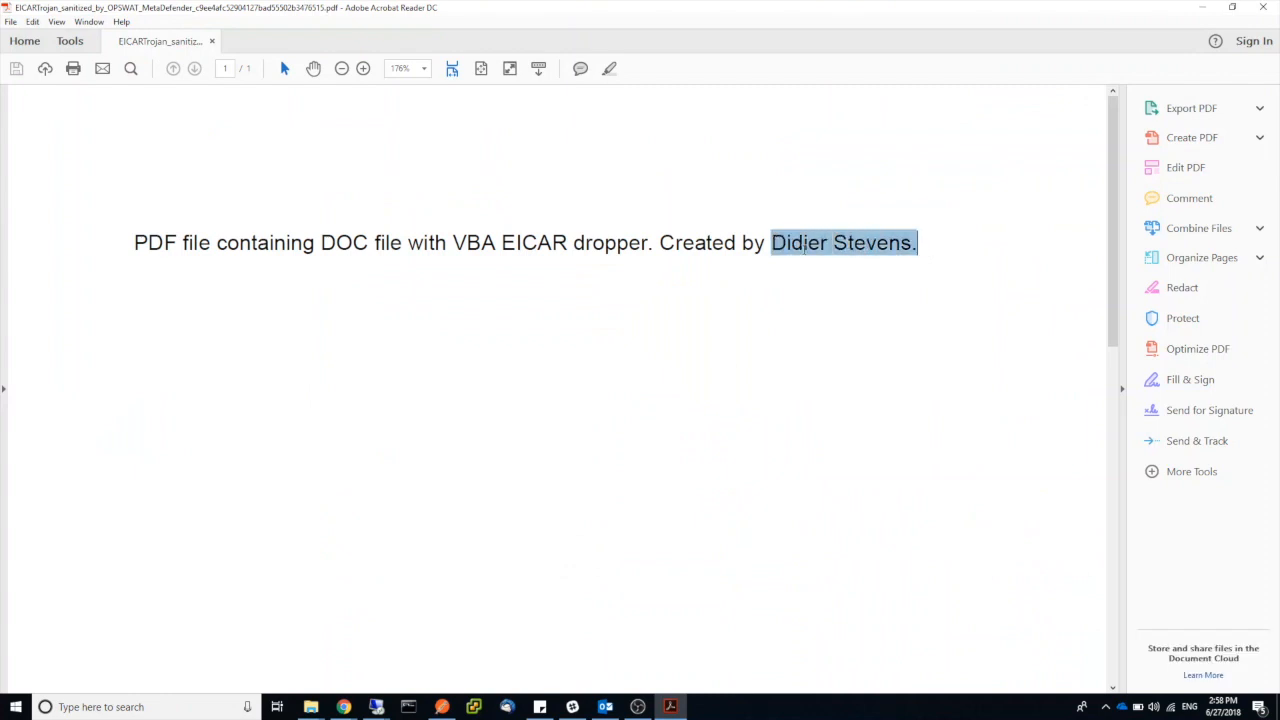
Select the author credit text in the sanitized PDF, then close the Downloads folder
left_click_drag(770, 242, 660, 242)
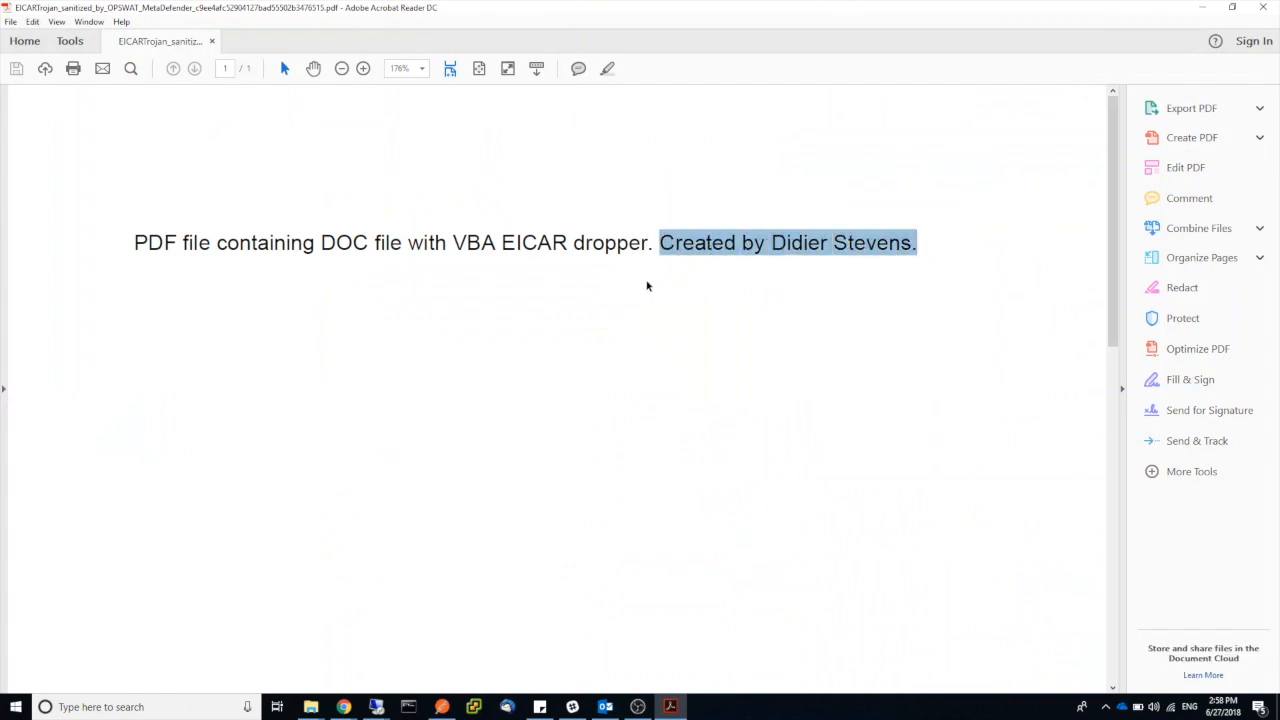
mouse_move(742, 314)
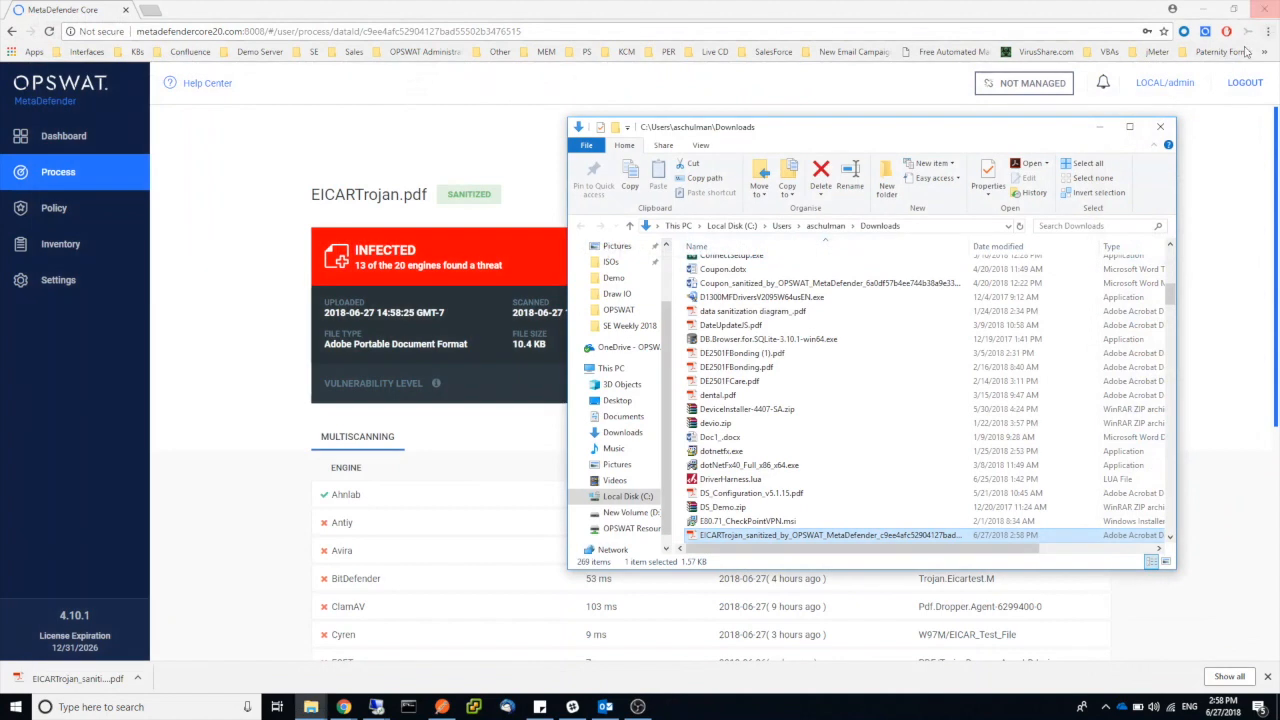
left_click(1158, 127)
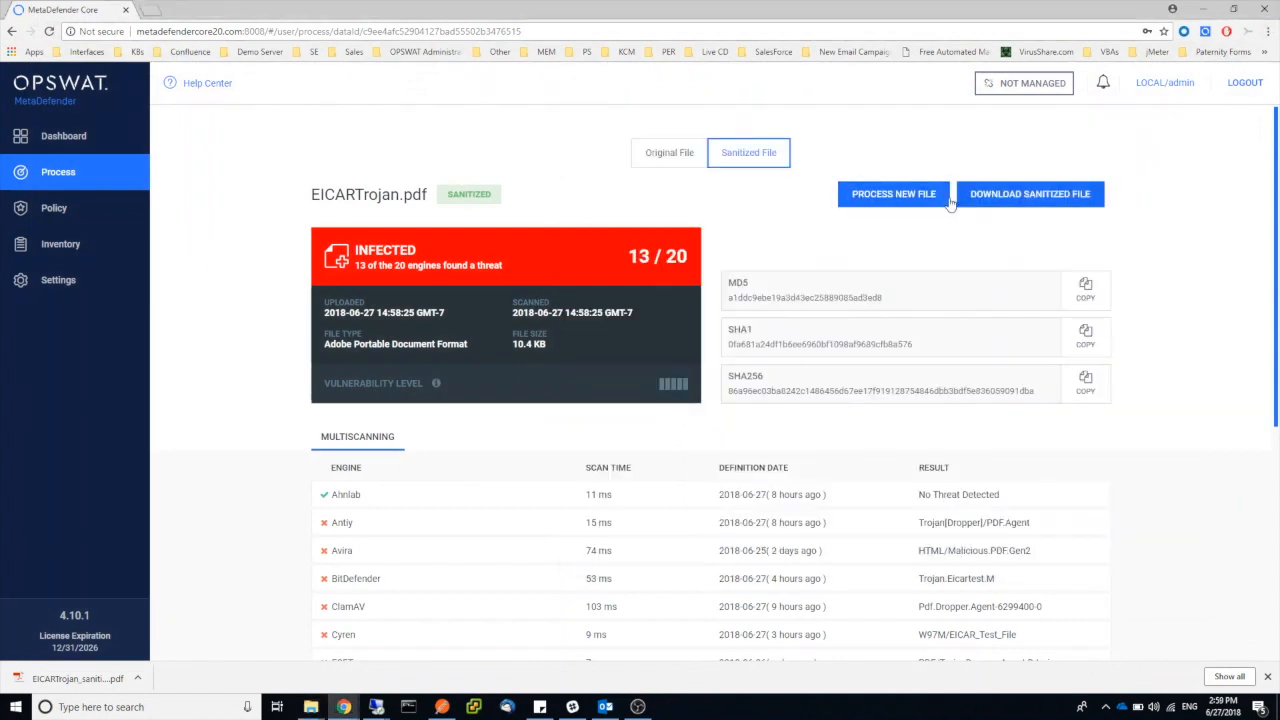
Rescan the EICARTrojan_sanitized PDF from Downloads, get 0 of 20 detections, and begin a new file
left_click(892, 193)
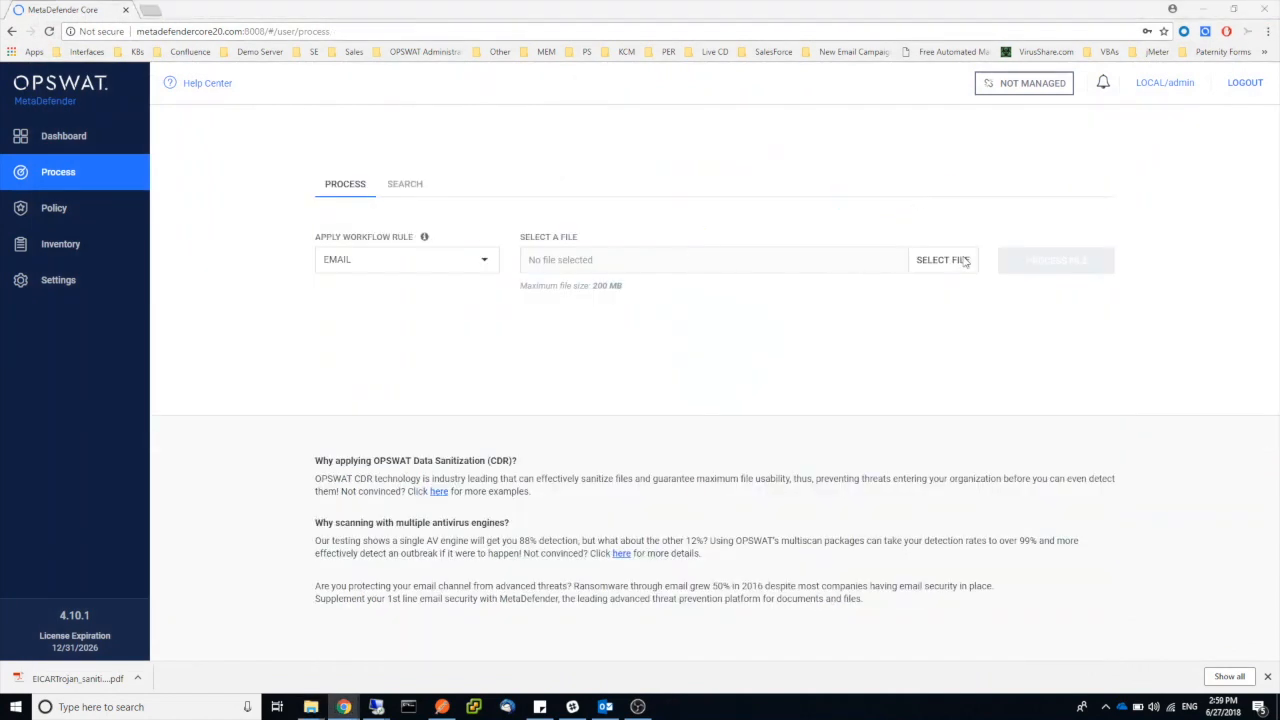
left_click(943, 260)
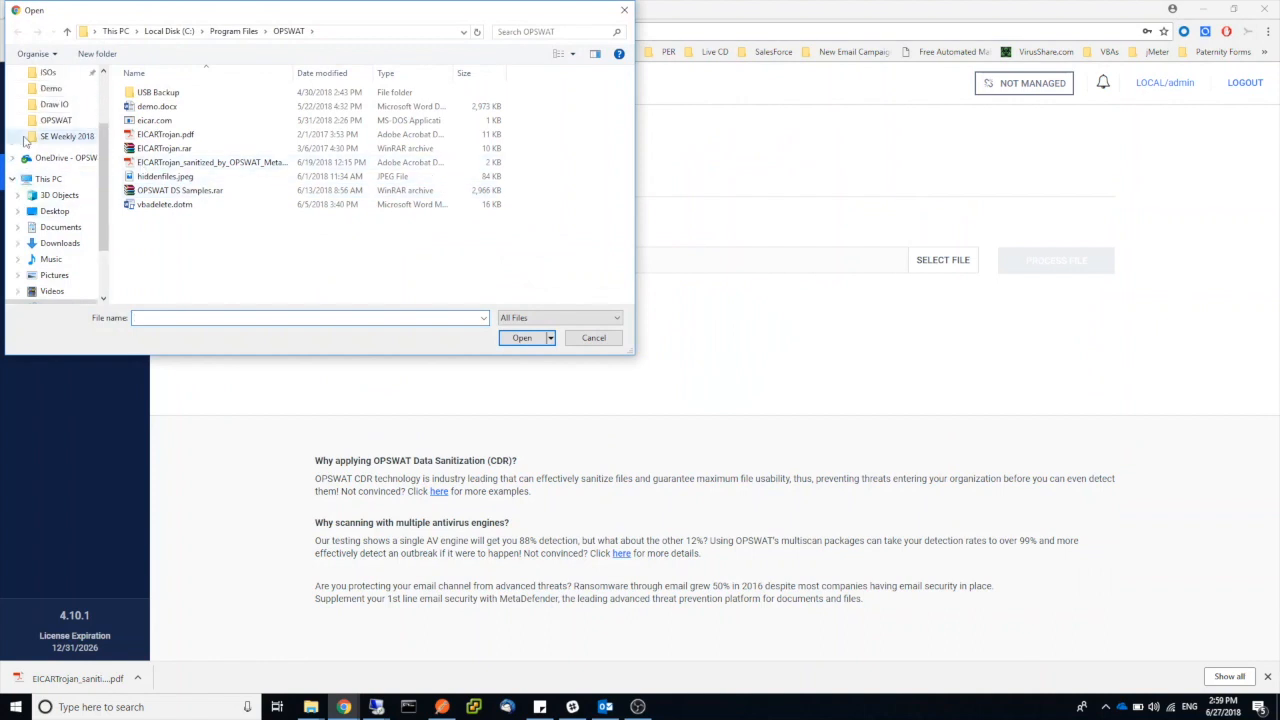
left_click(60, 243)
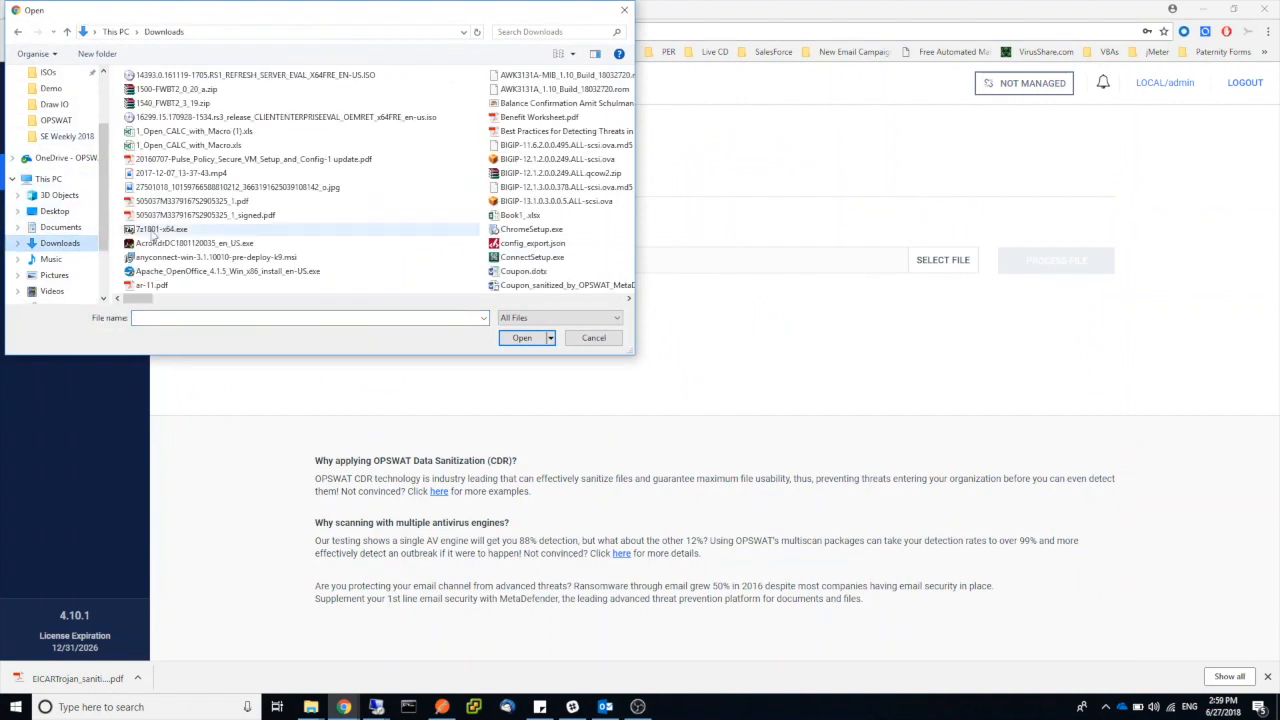
left_click(295, 117)
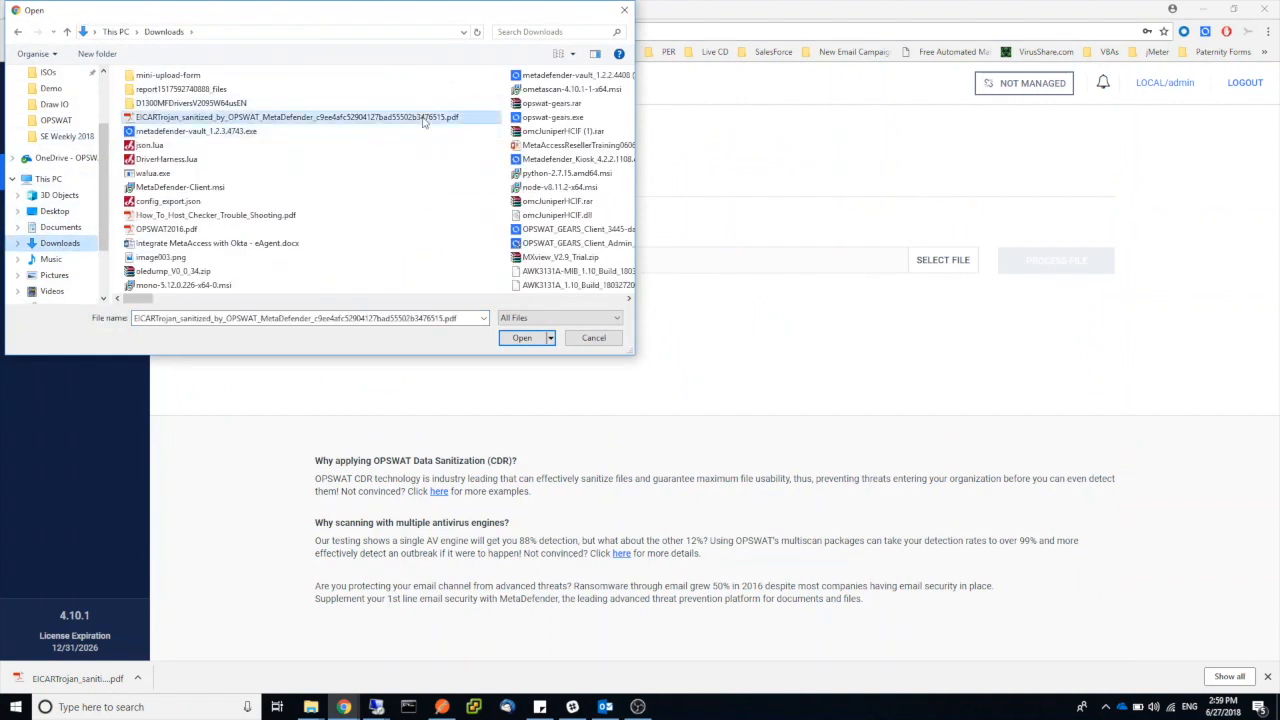
left_click(521, 337)
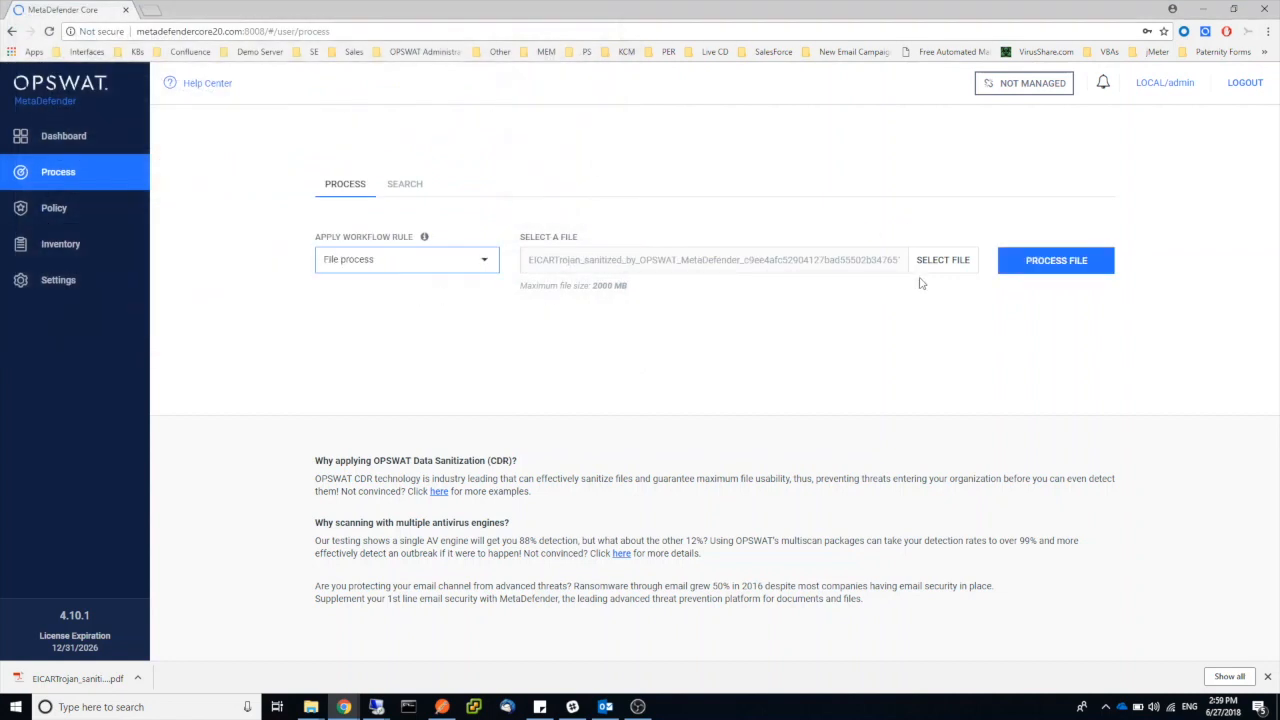
left_click(1055, 260)
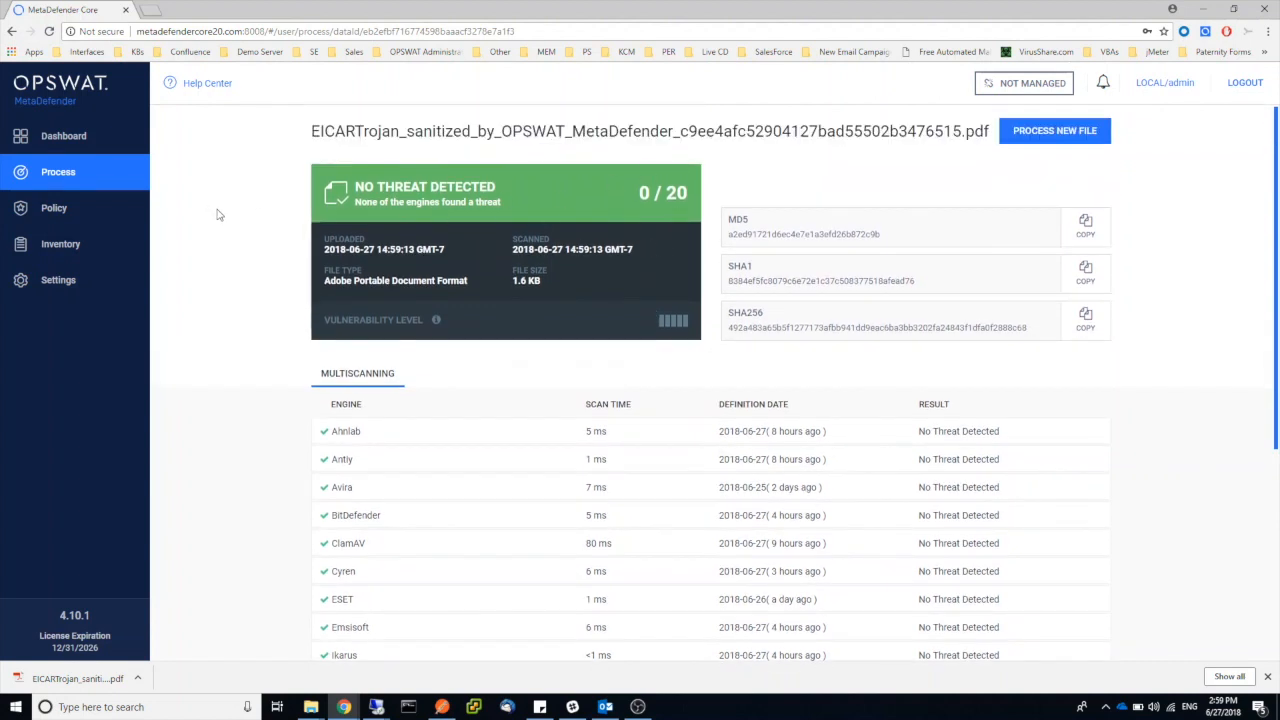
left_click(1054, 130)
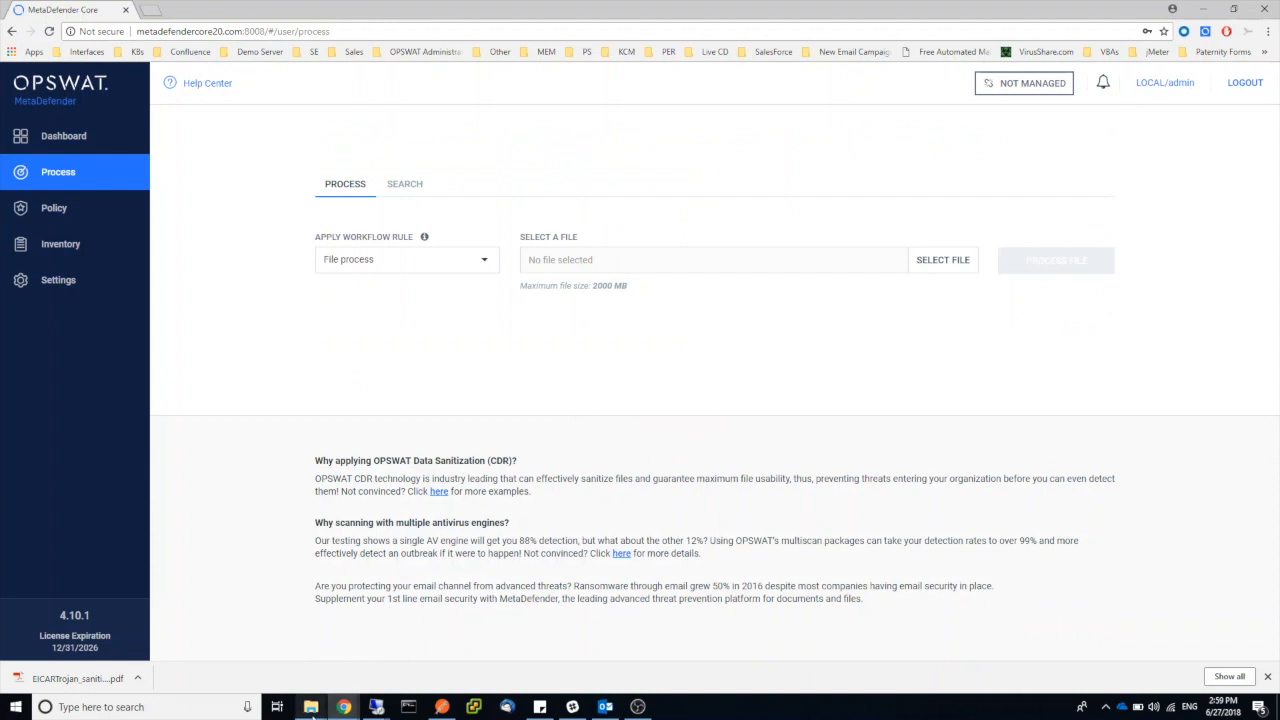
Open hiddenfiles.jpeg from the OPSWAT samples folder as a photo
left_click(942, 259)
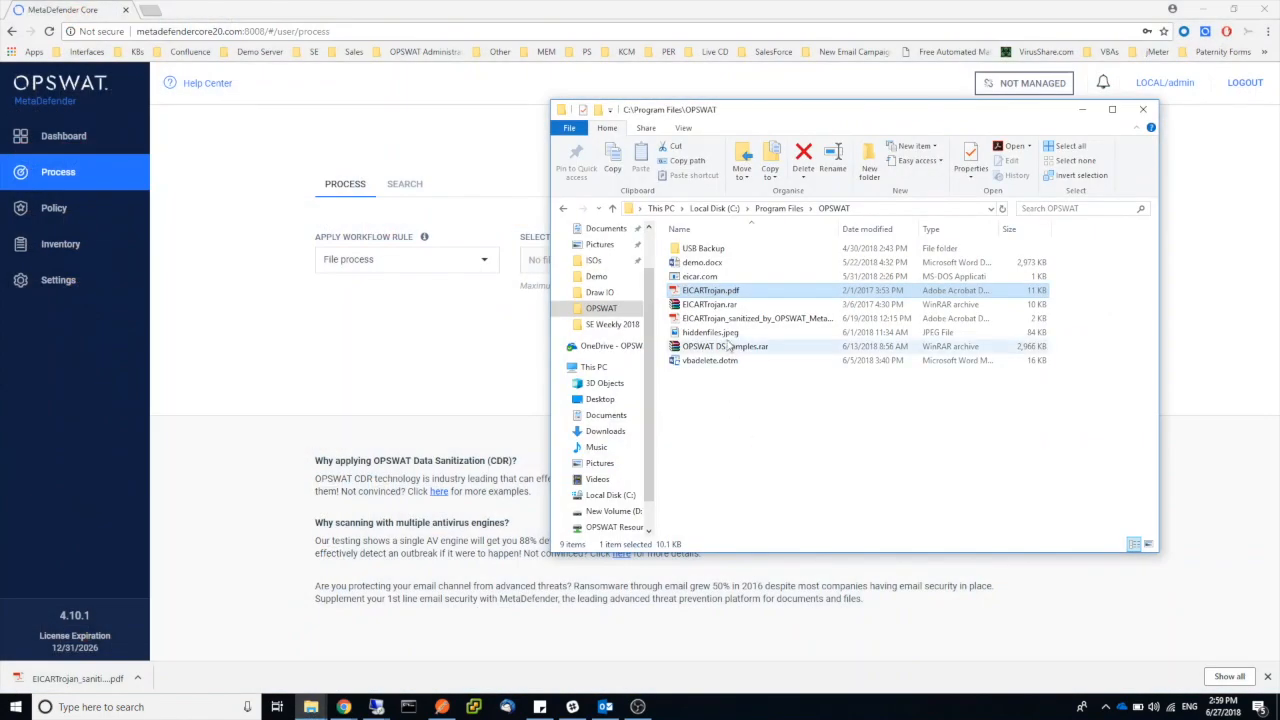
left_click(710, 332)
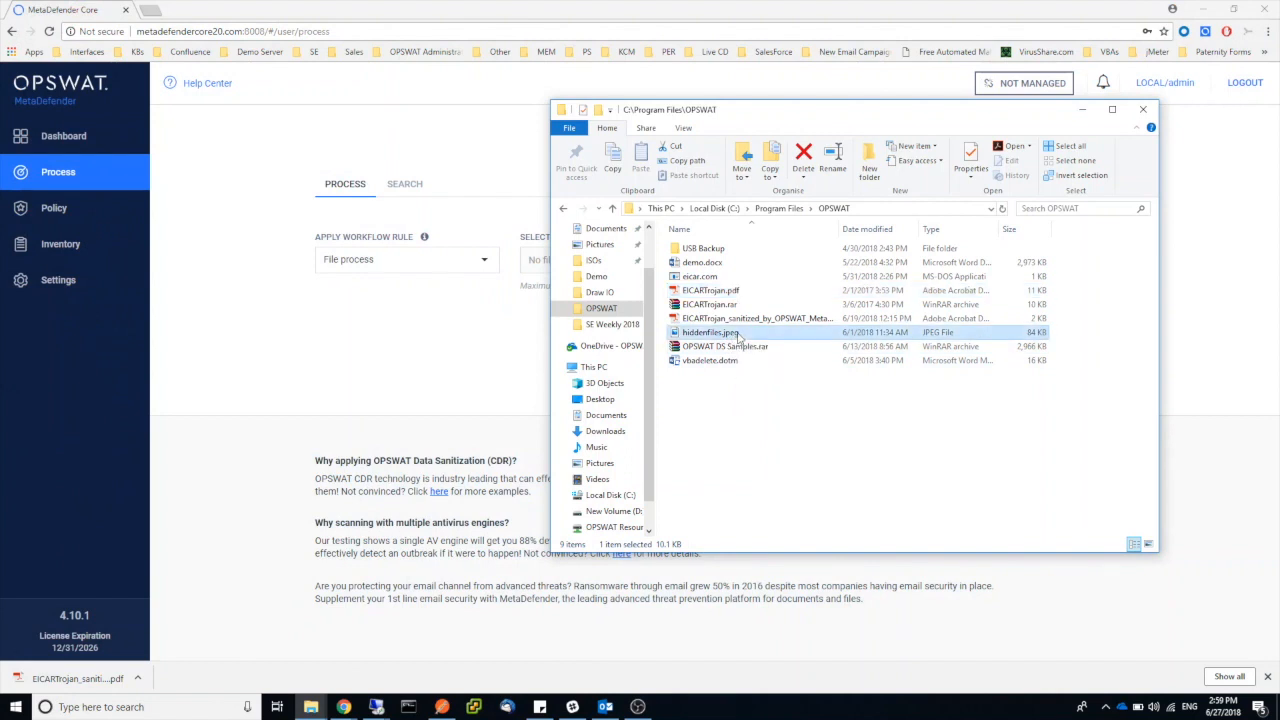
double_click(707, 332)
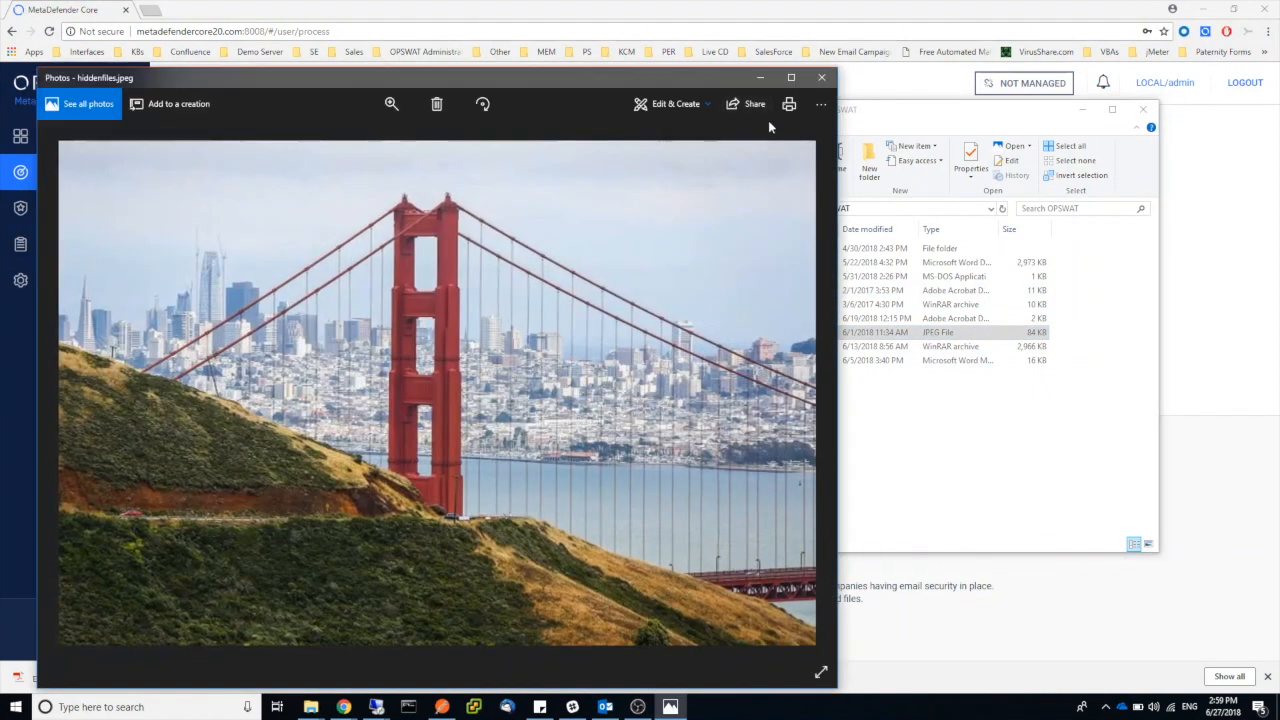
mouse_move(778, 152)
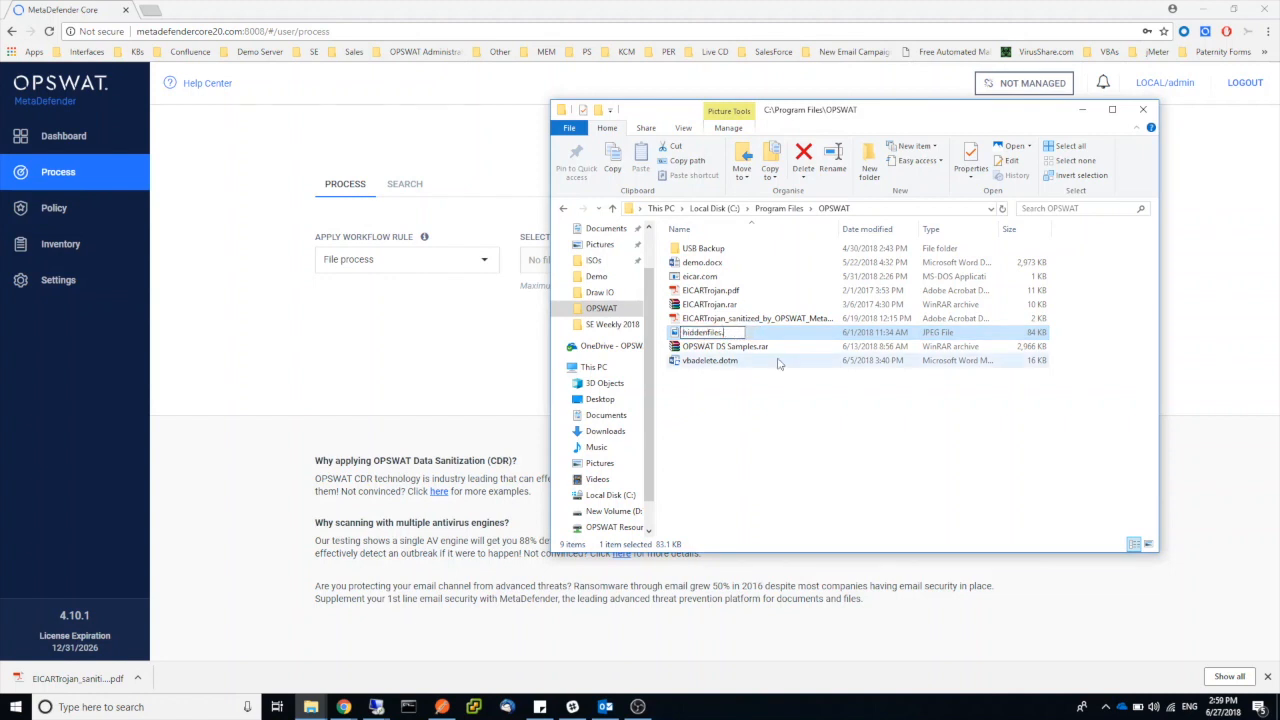
Rename it to .zip to see hidden.pdf in WinRAR, then restore .jpeg and reopen it
type("zi")
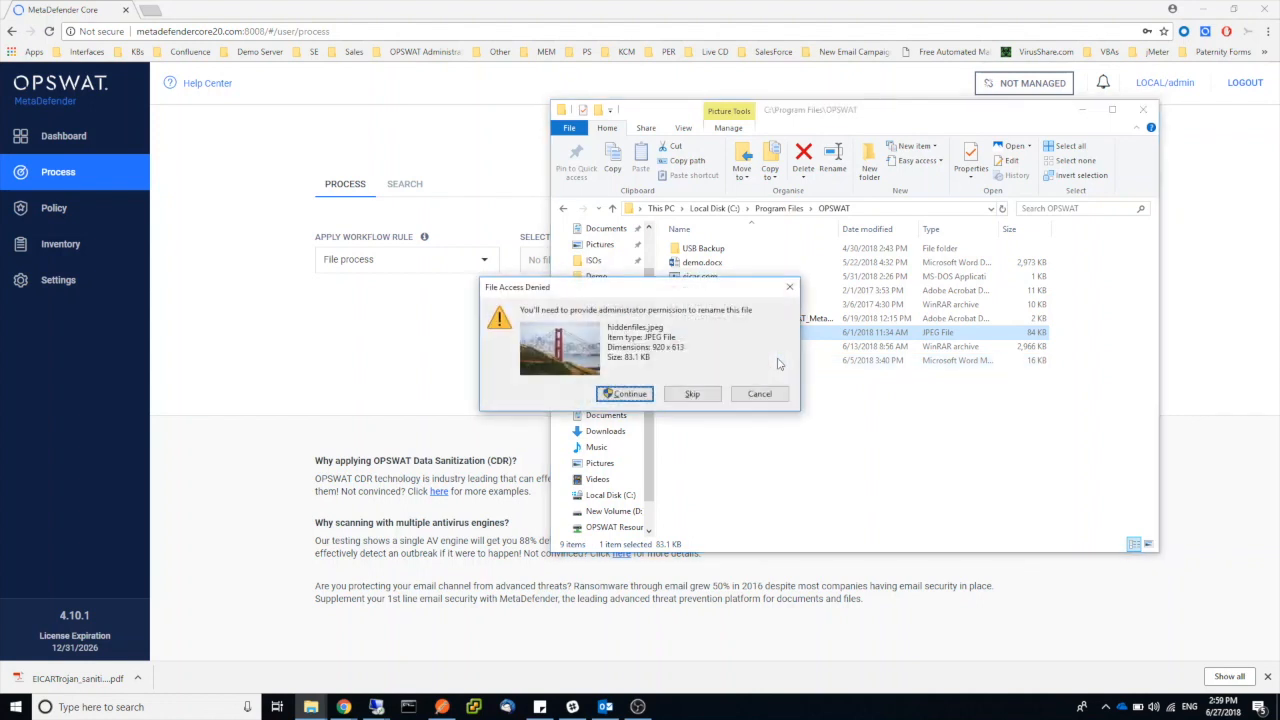
left_click(624, 393)
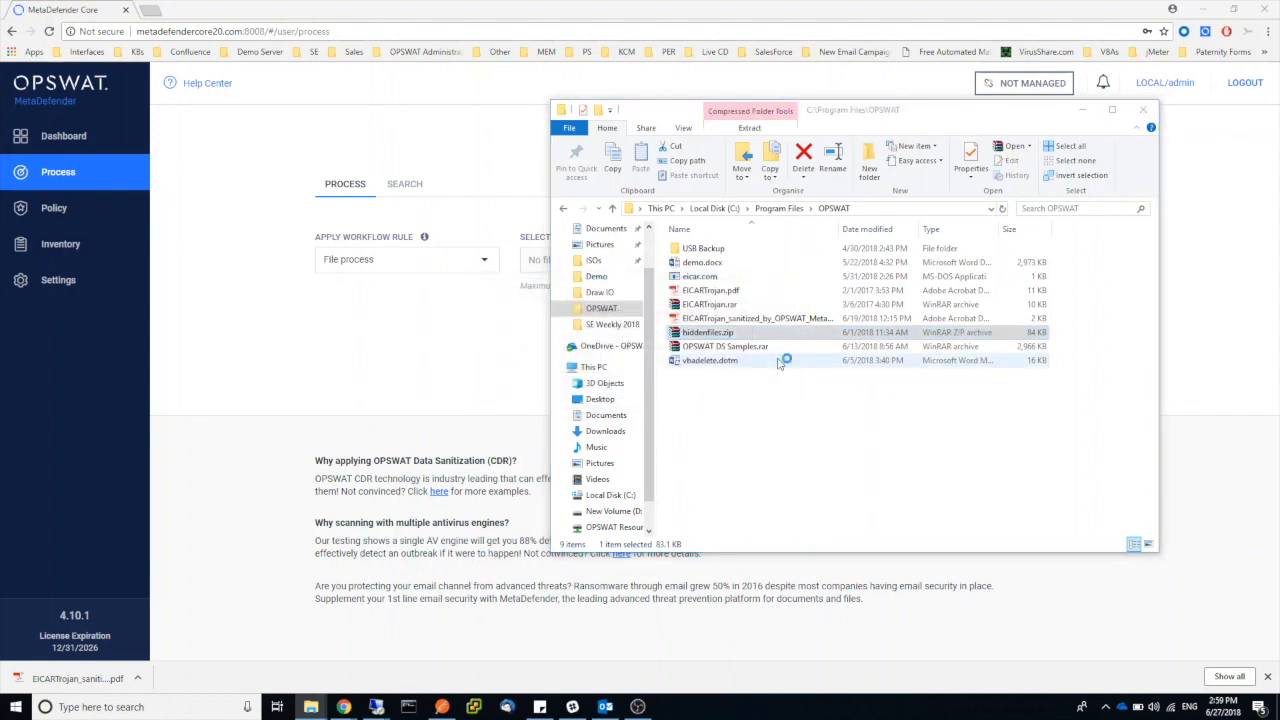
double_click(717, 332)
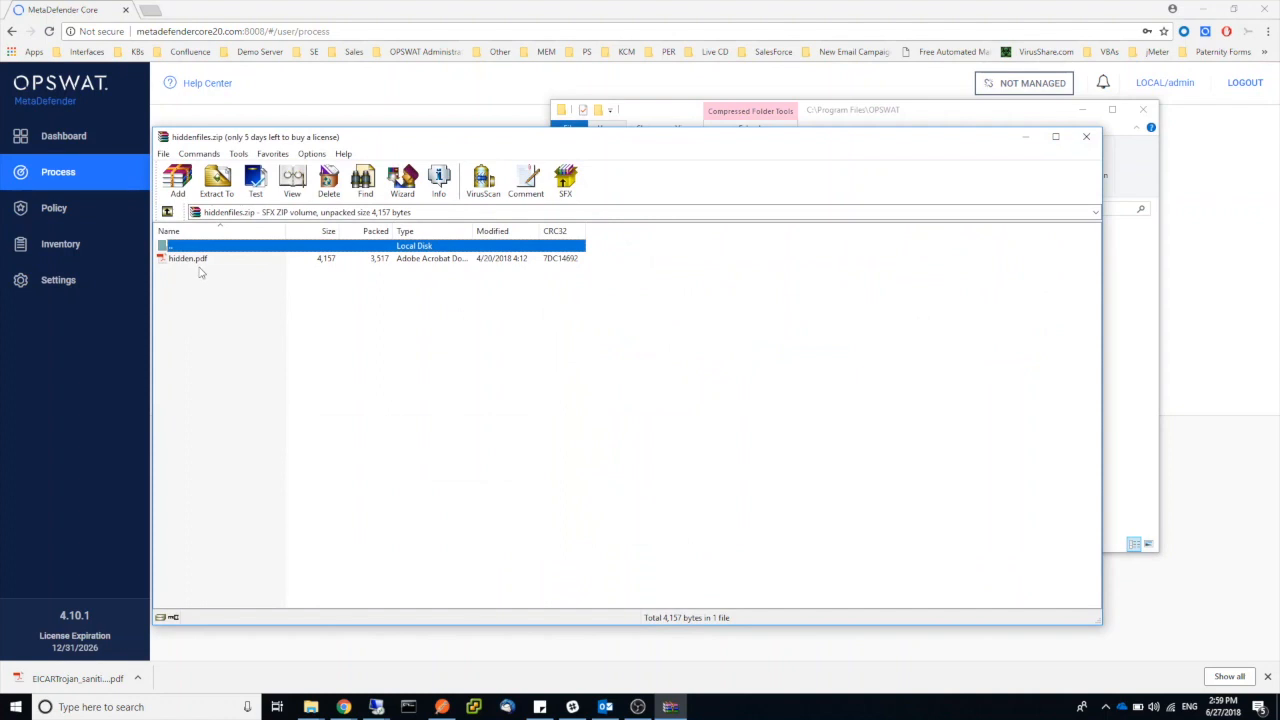
left_click(188, 258)
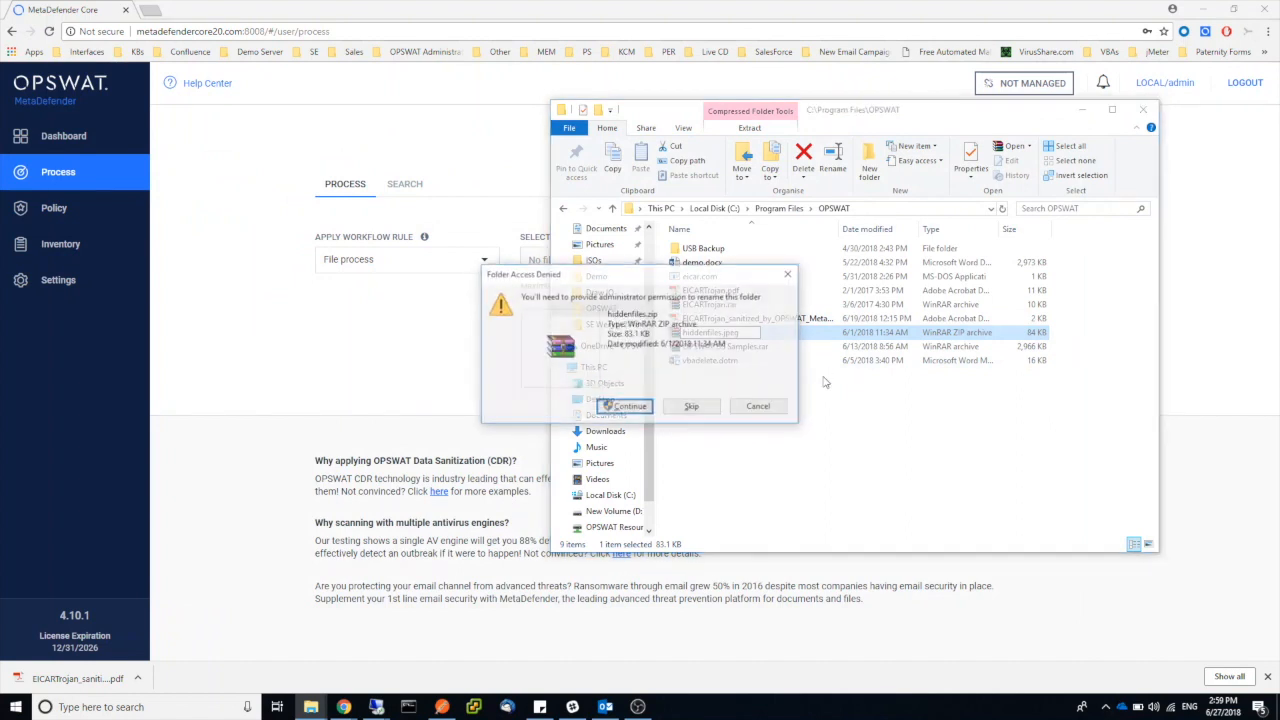
left_click(624, 406)
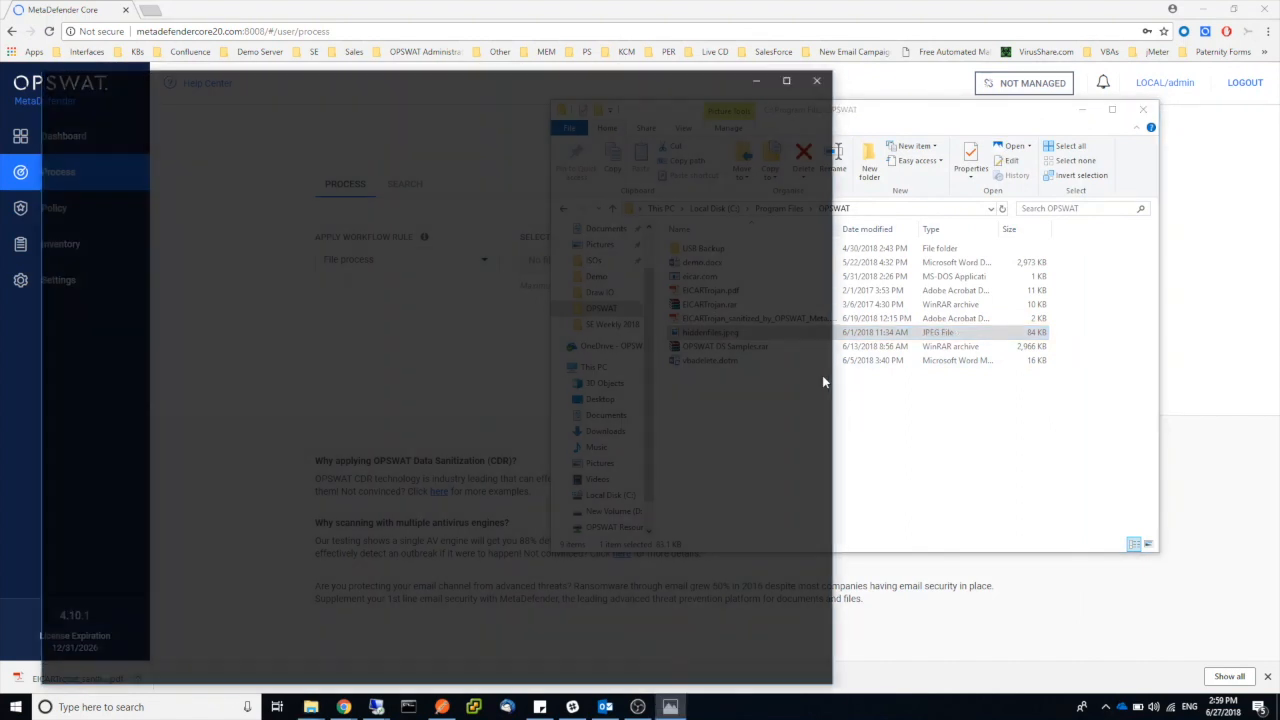
double_click(707, 331)
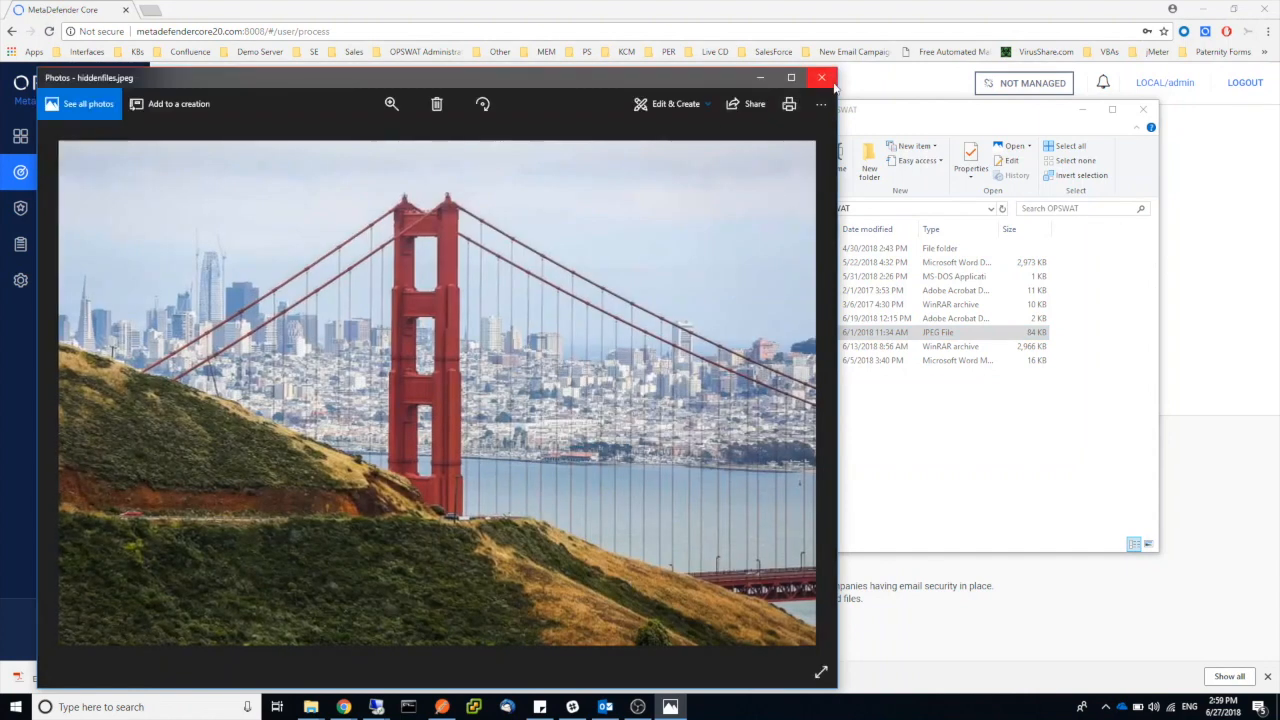
mouse_move(827, 78)
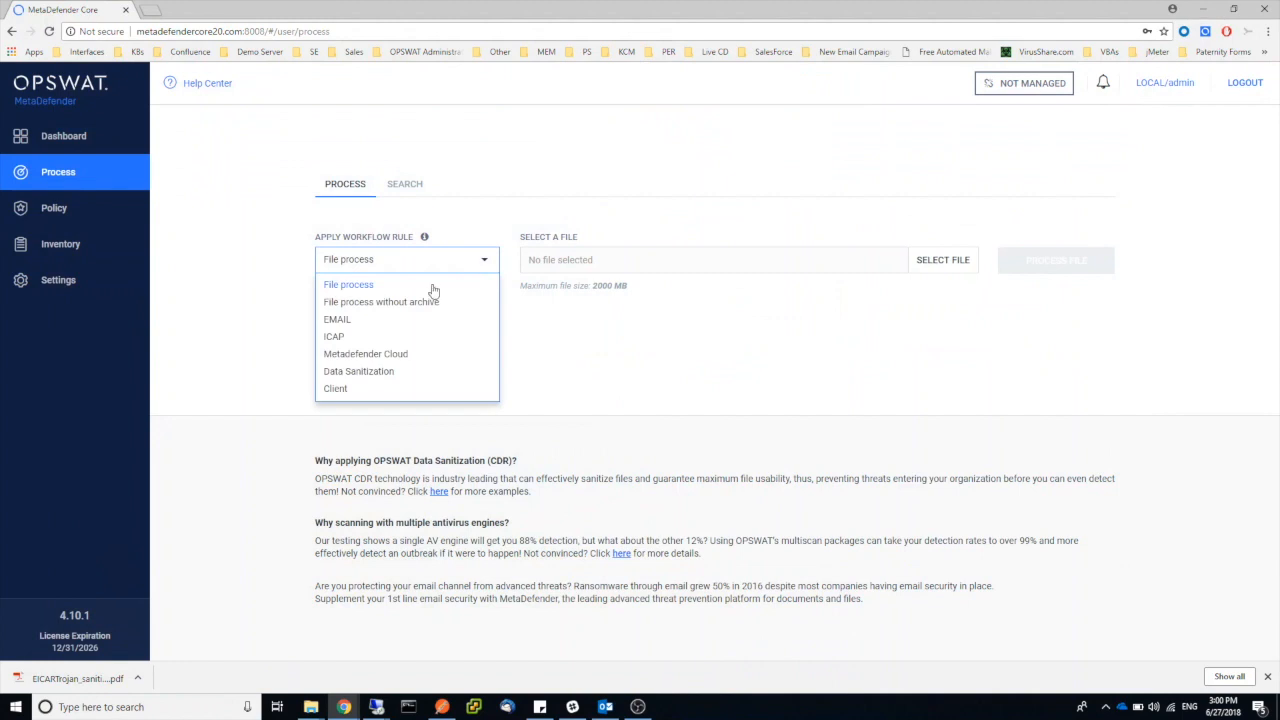
Scan hiddenfiles.jpeg under EMAIL, see no threat, and download its sanitized JPG
left_click(943, 259)
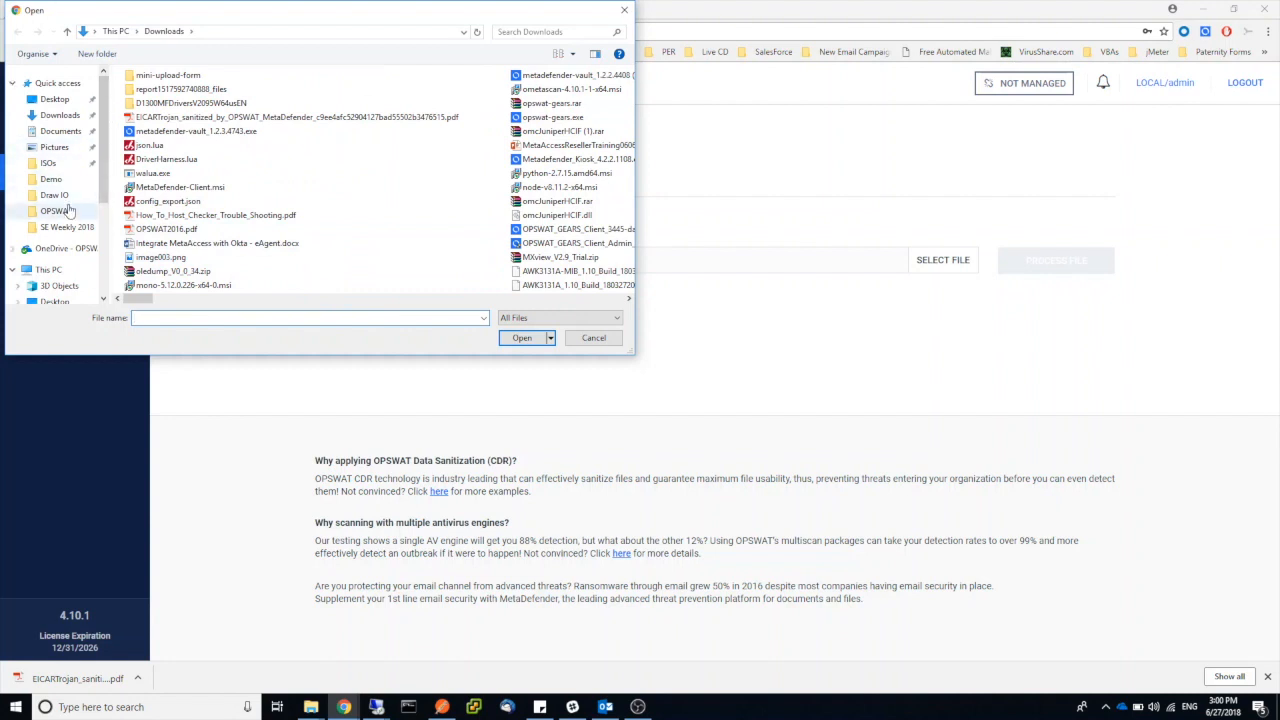
left_click(593, 337)
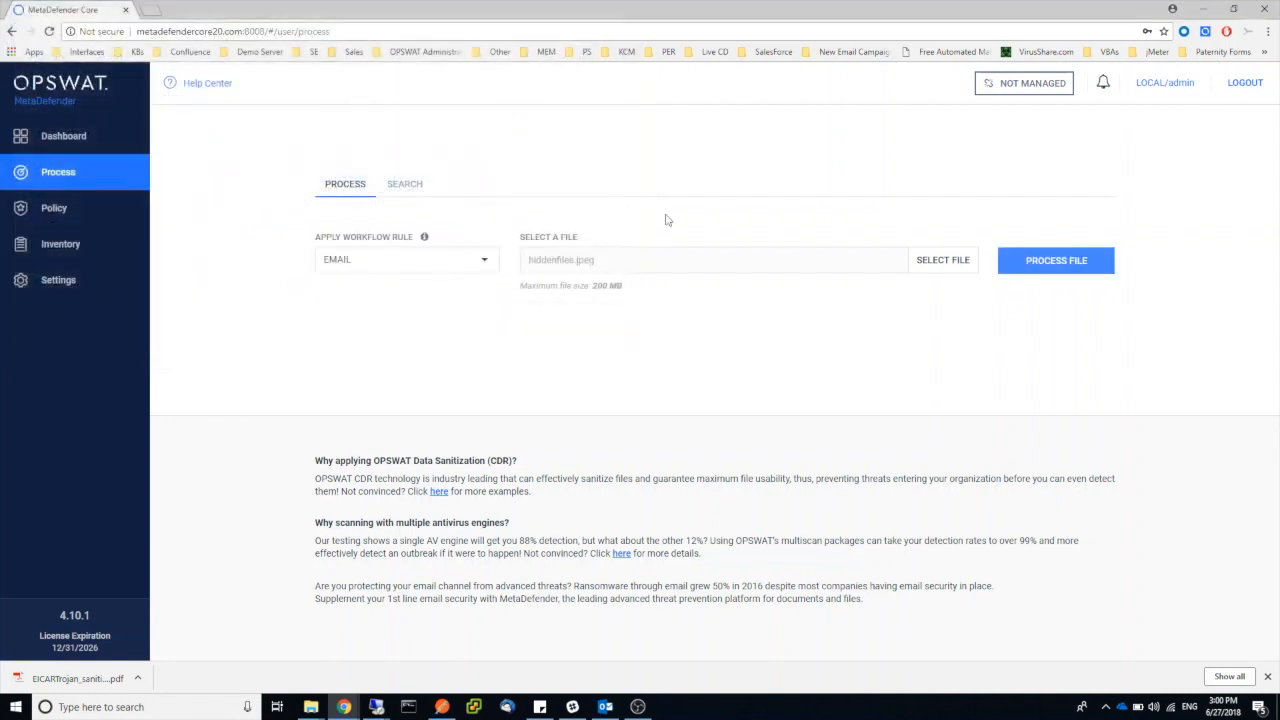
left_click(1055, 260)
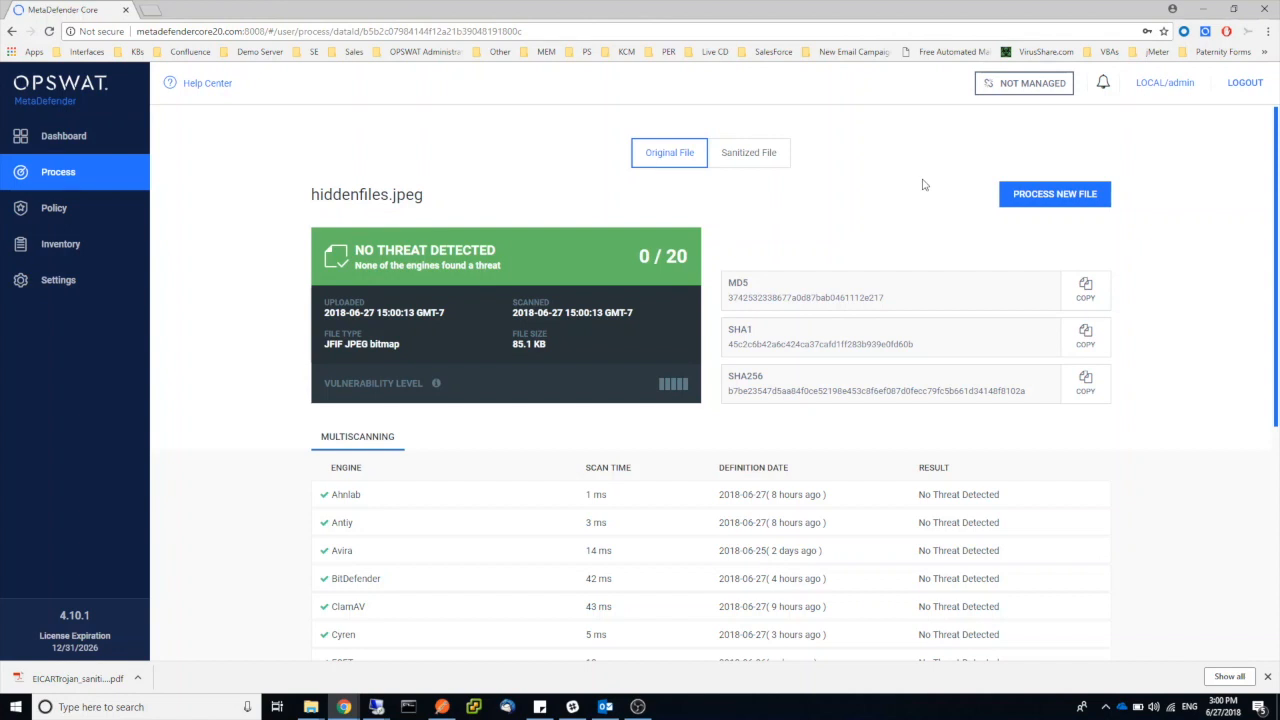
scroll("down", 3)
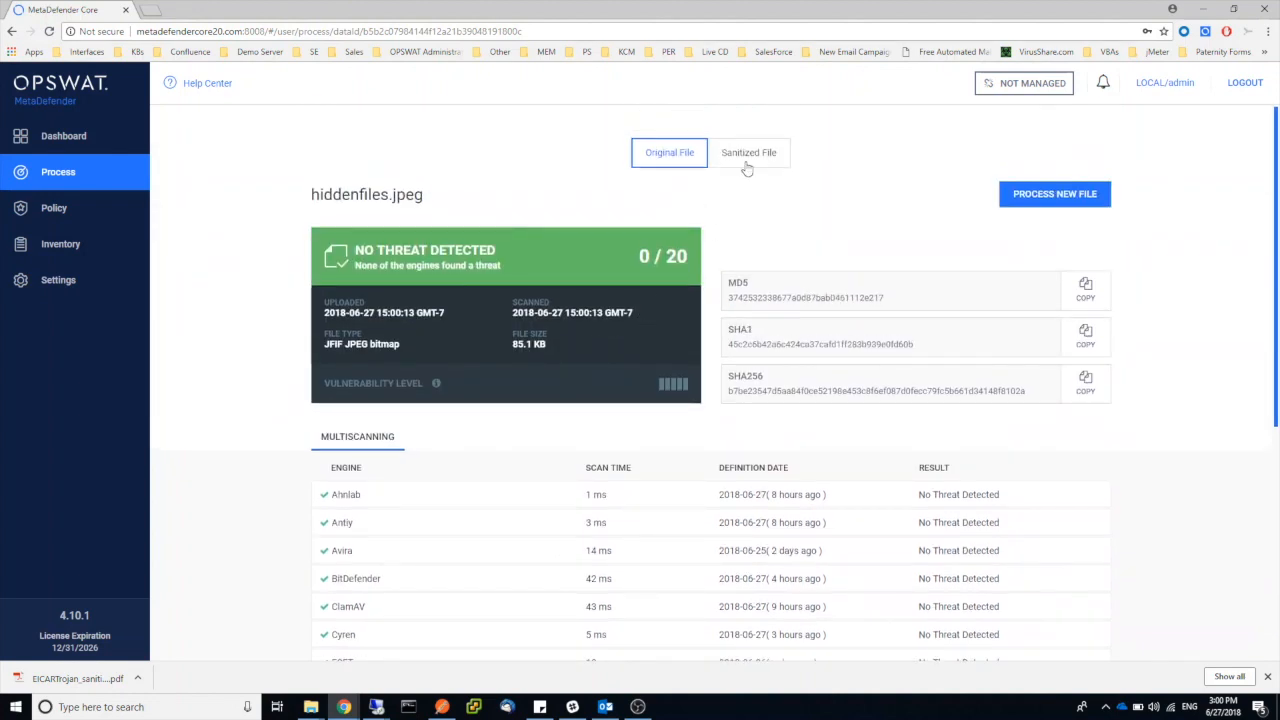
left_click(749, 152)
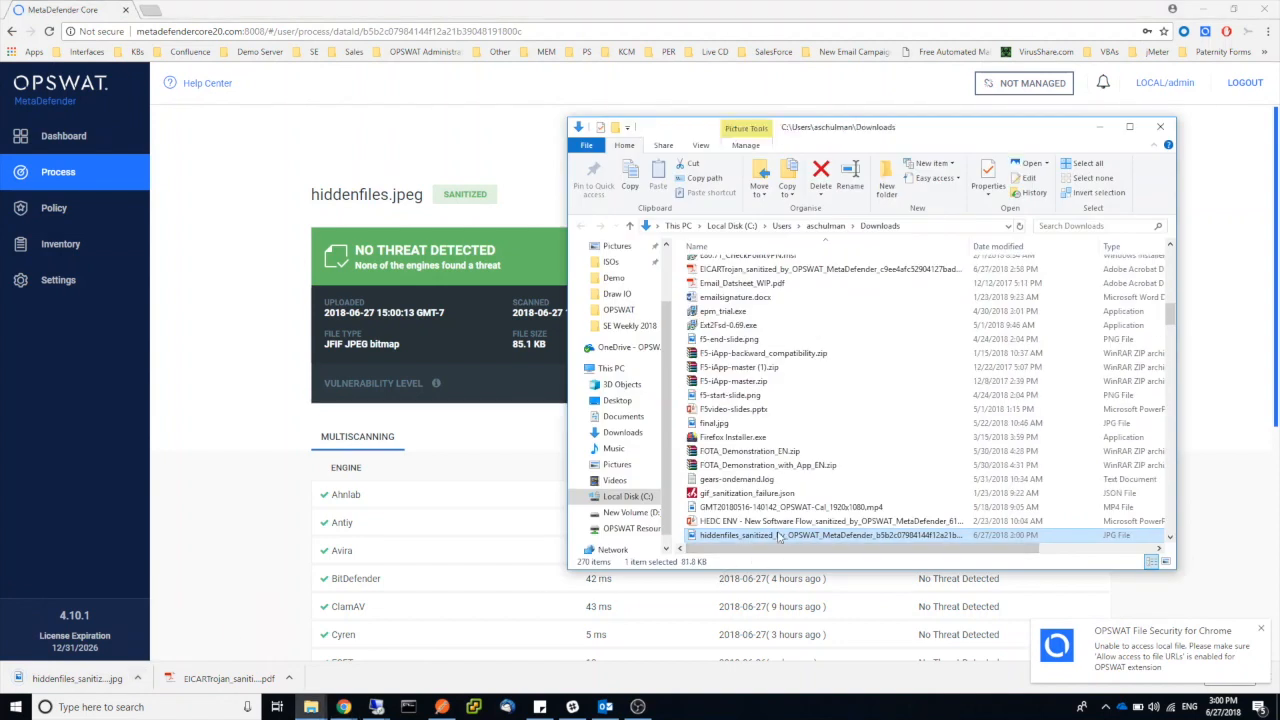
Rename the sanitized hiddenfiles copy to .zip and confirm WinRAR reports it unknown or damaged
double_click(758, 535)
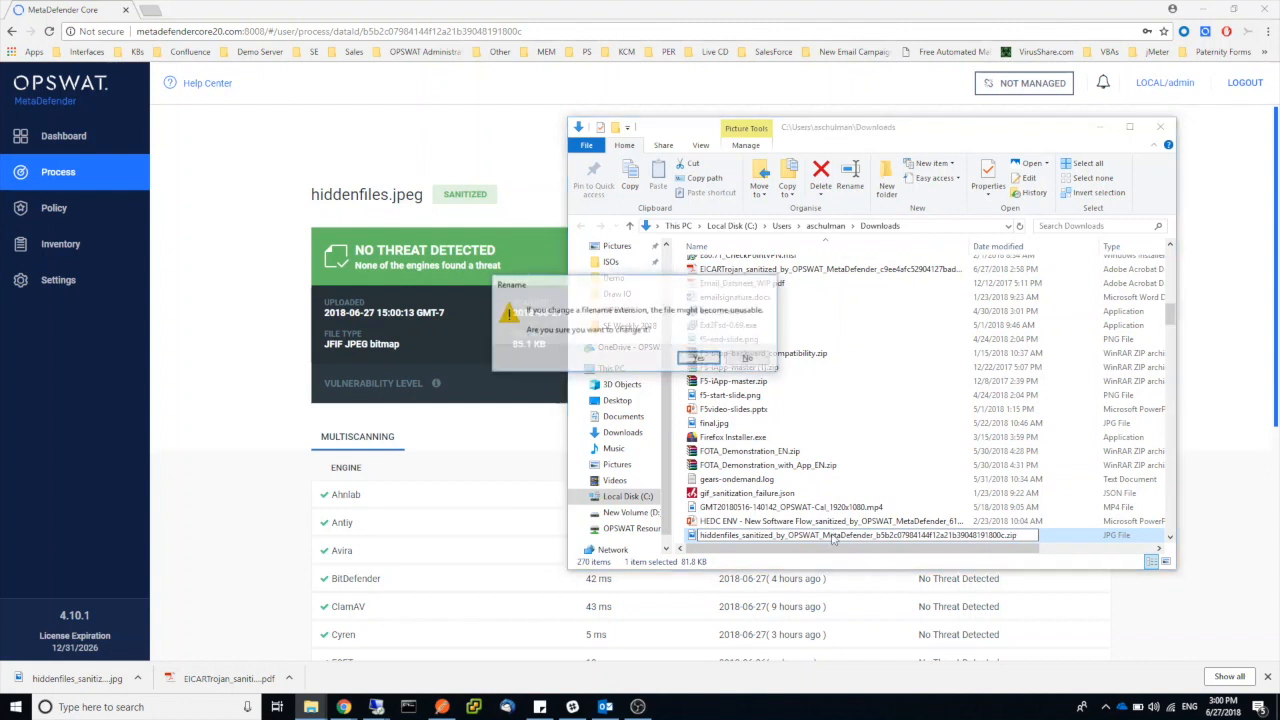
left_click(698, 357)
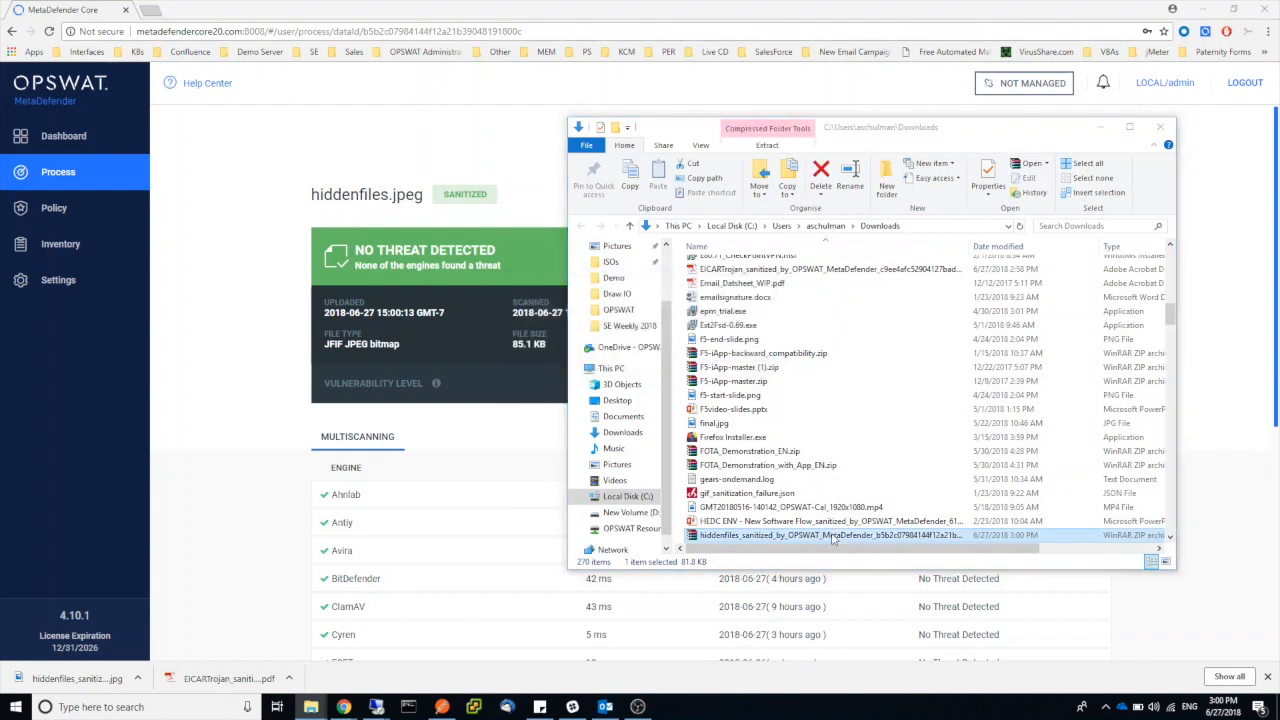
double_click(815, 535)
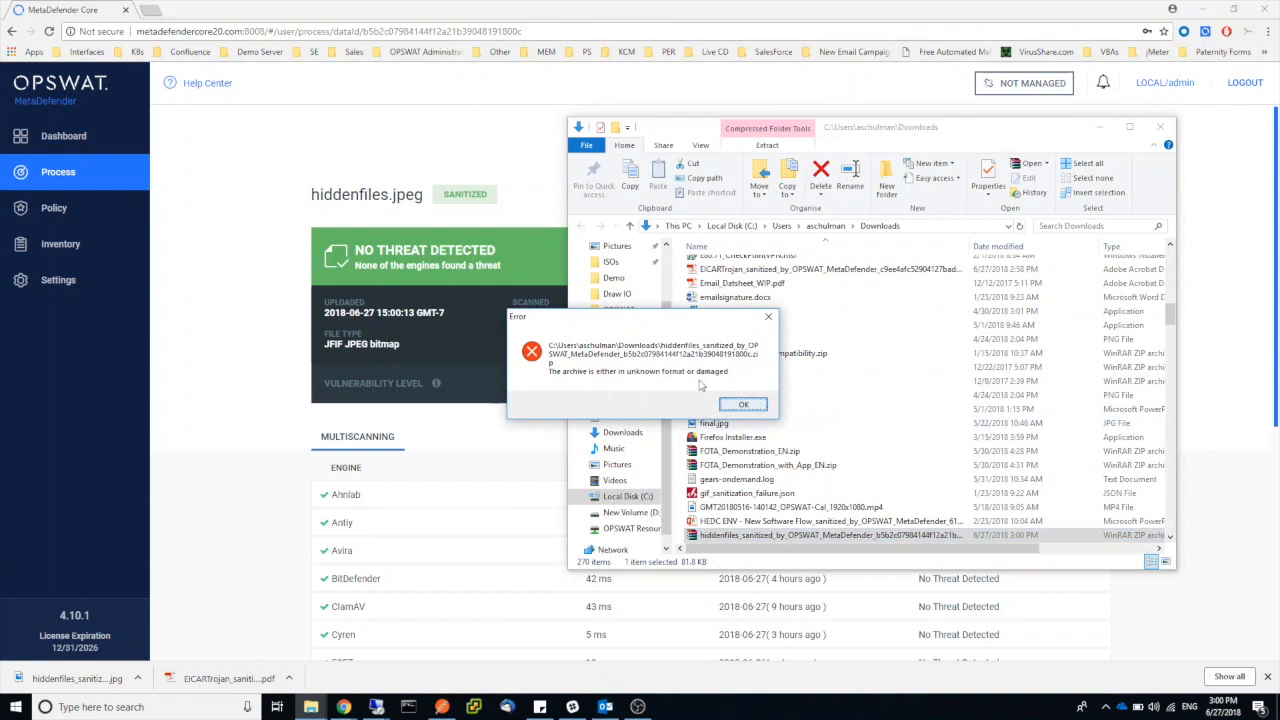
mouse_move(705, 392)
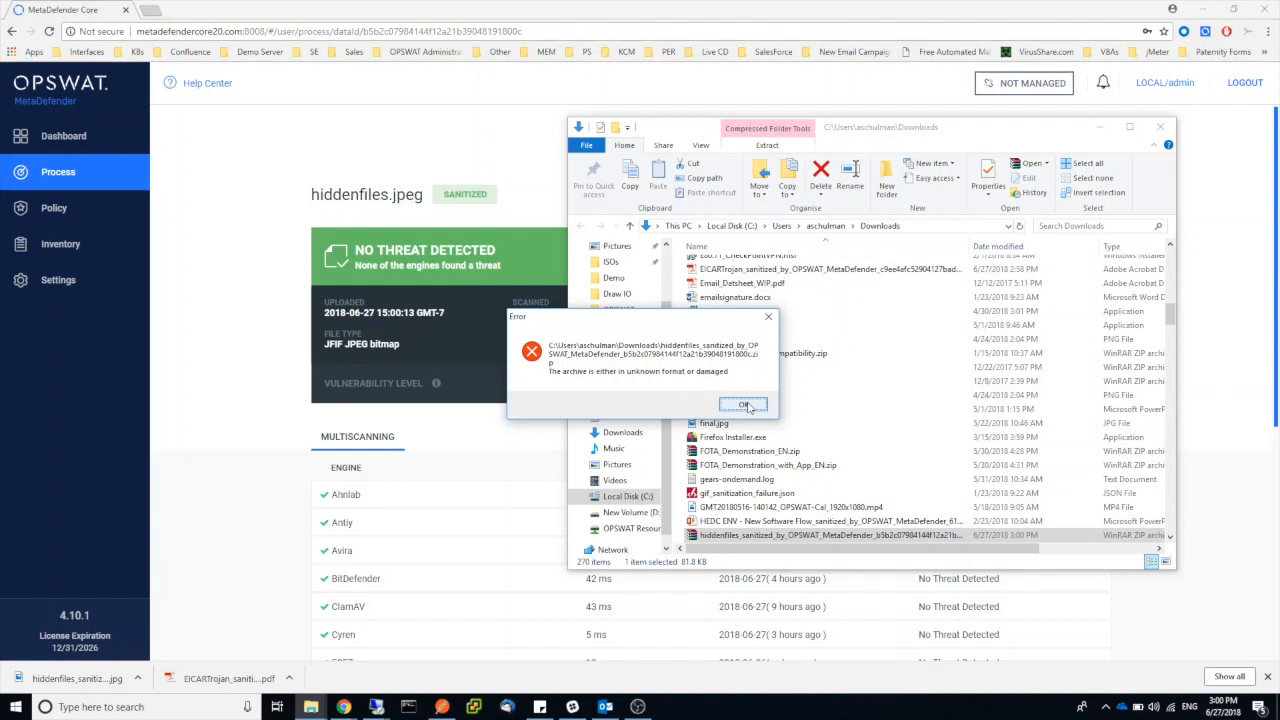
left_click(744, 404)
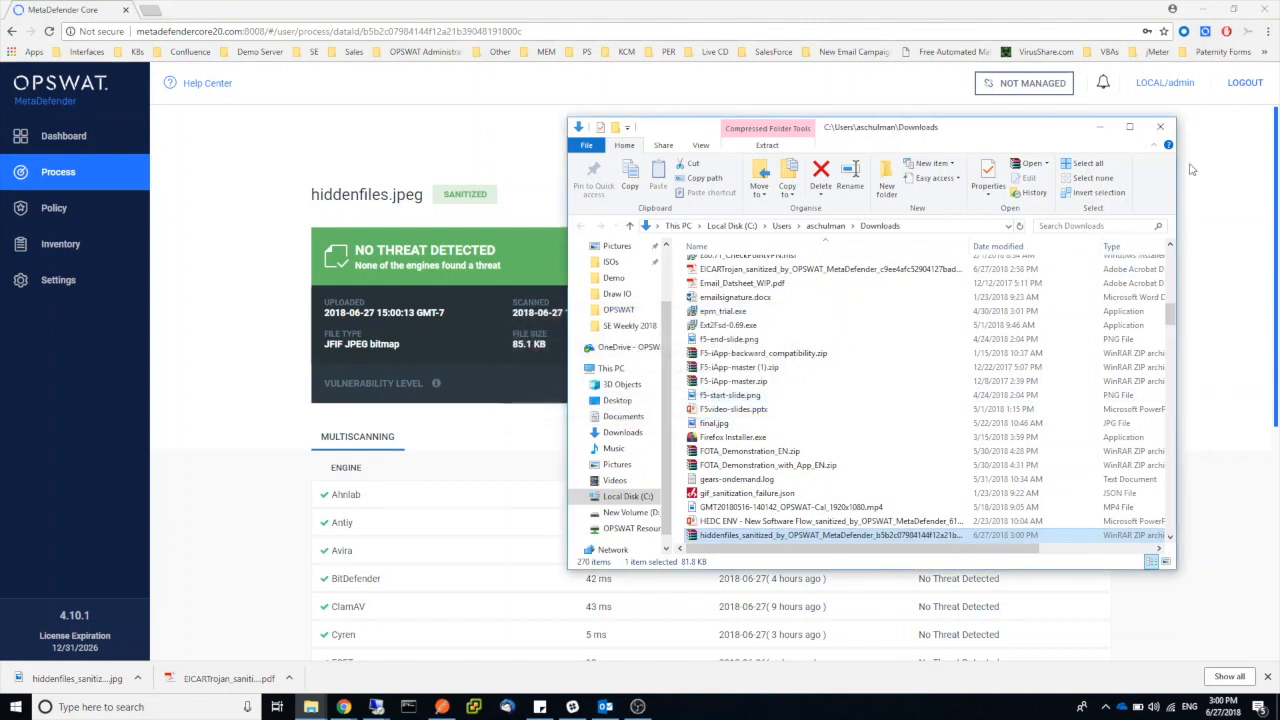
left_click(1160, 127)
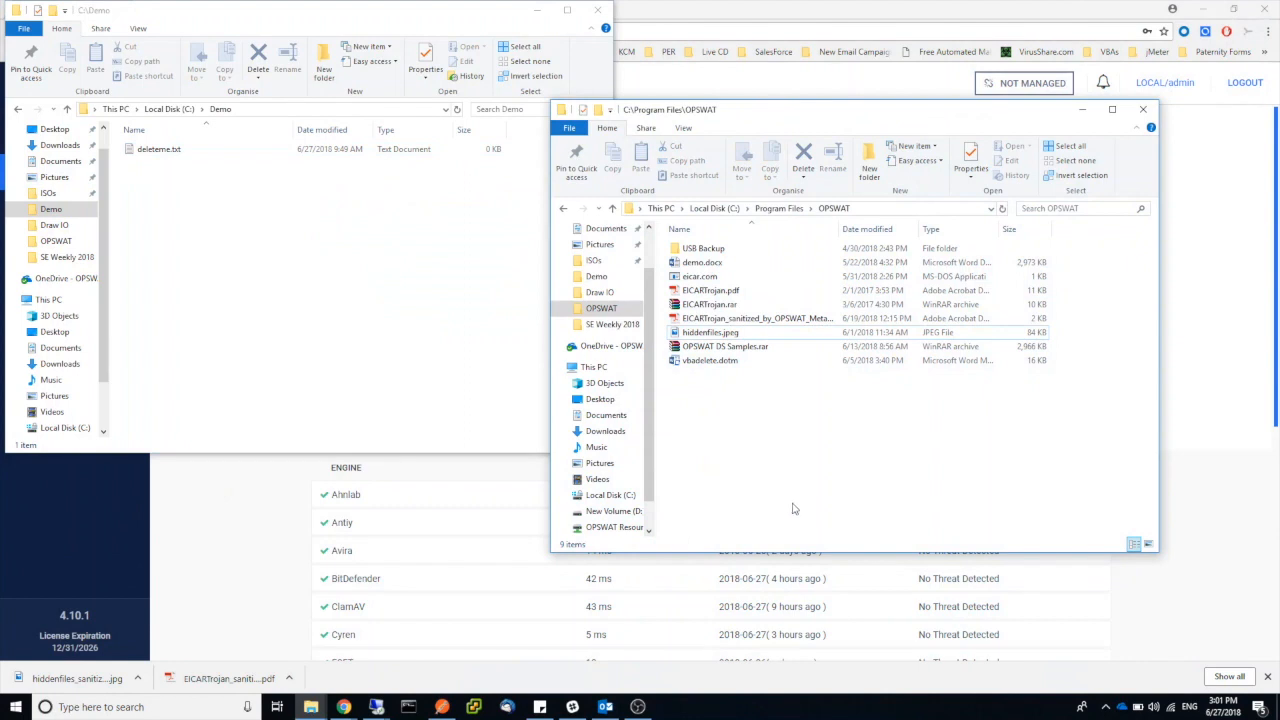
Open vbadelete.dotm so its macro deletes deleteme.txt, then close the Module1 code view
double_click(710, 360)
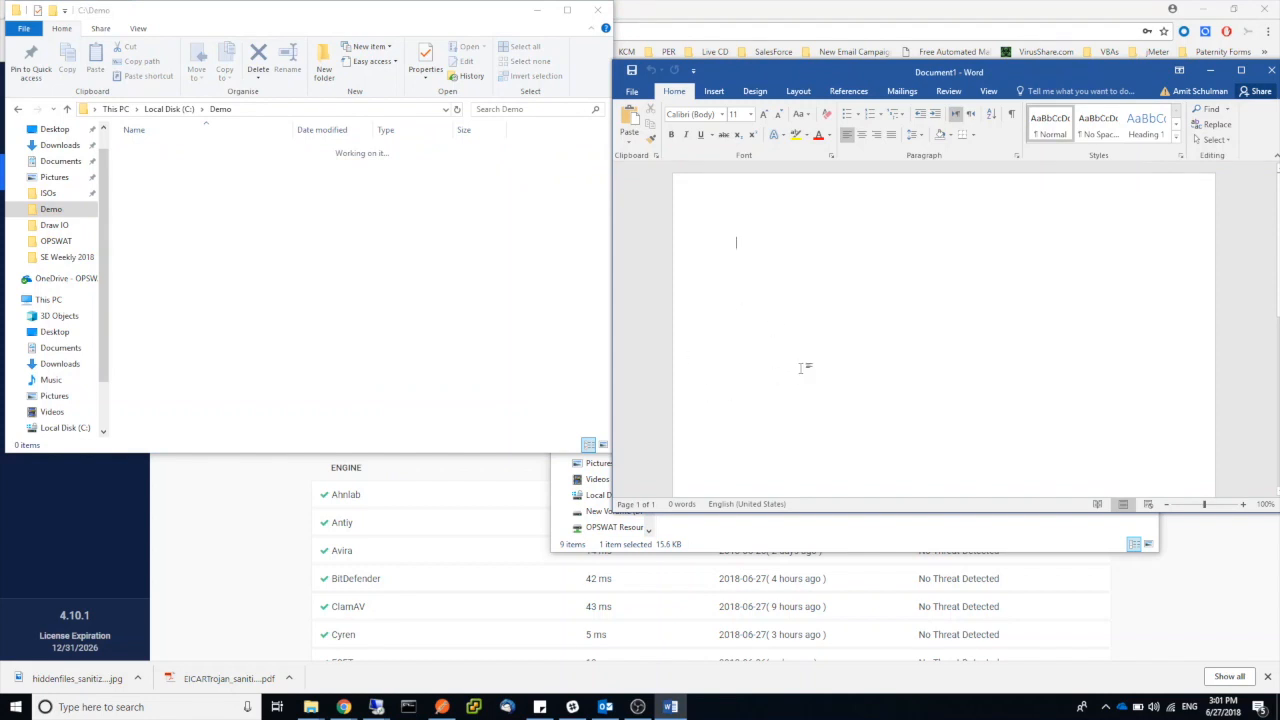
mouse_move(893, 343)
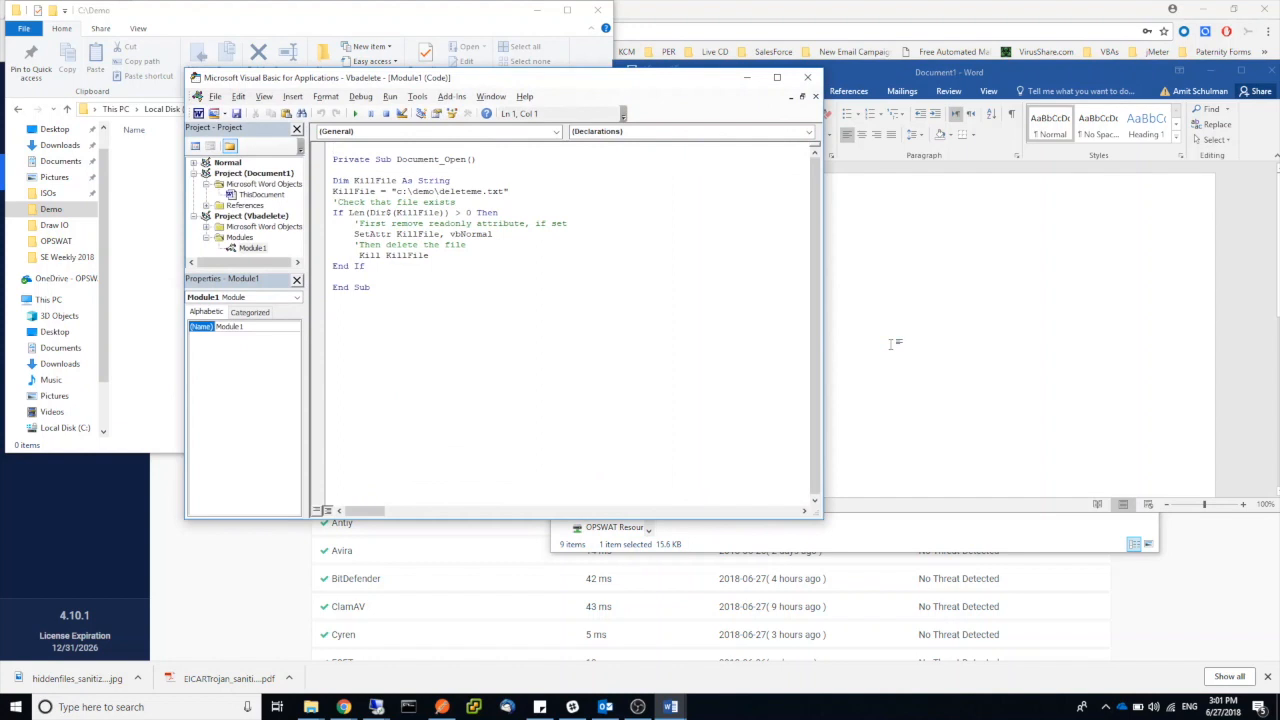
mouse_move(253, 248)
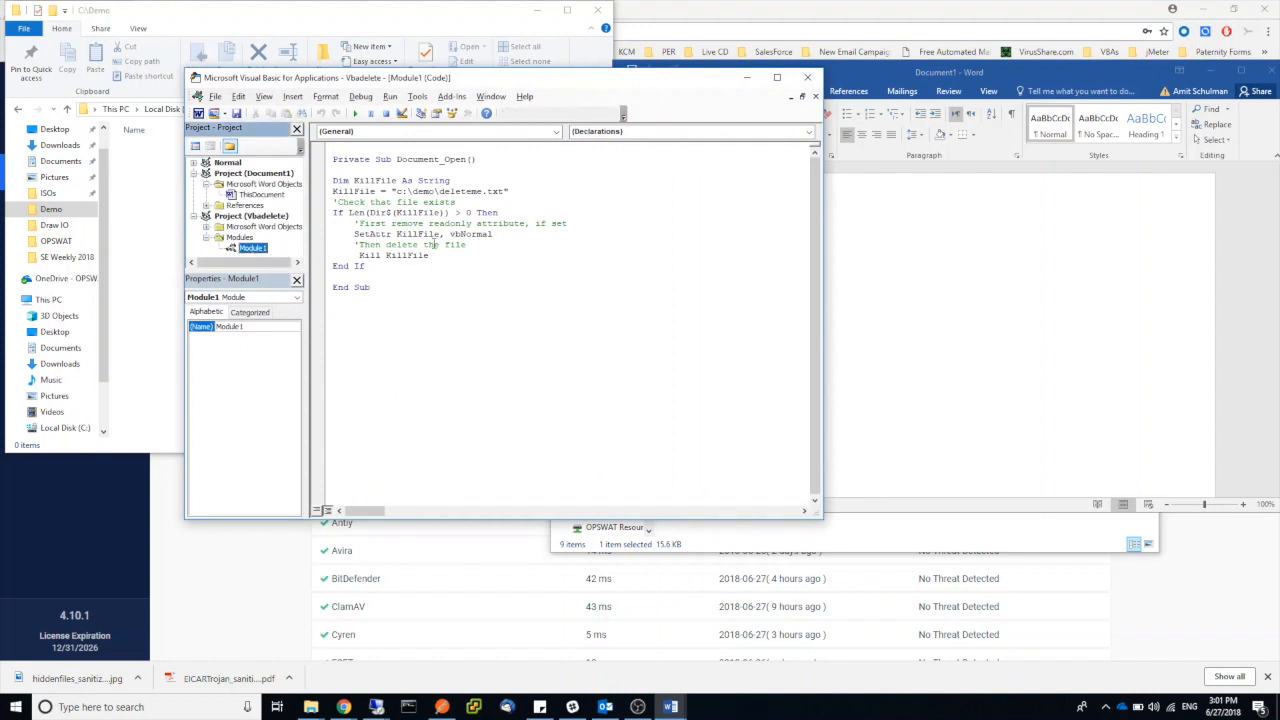
mouse_move(792, 103)
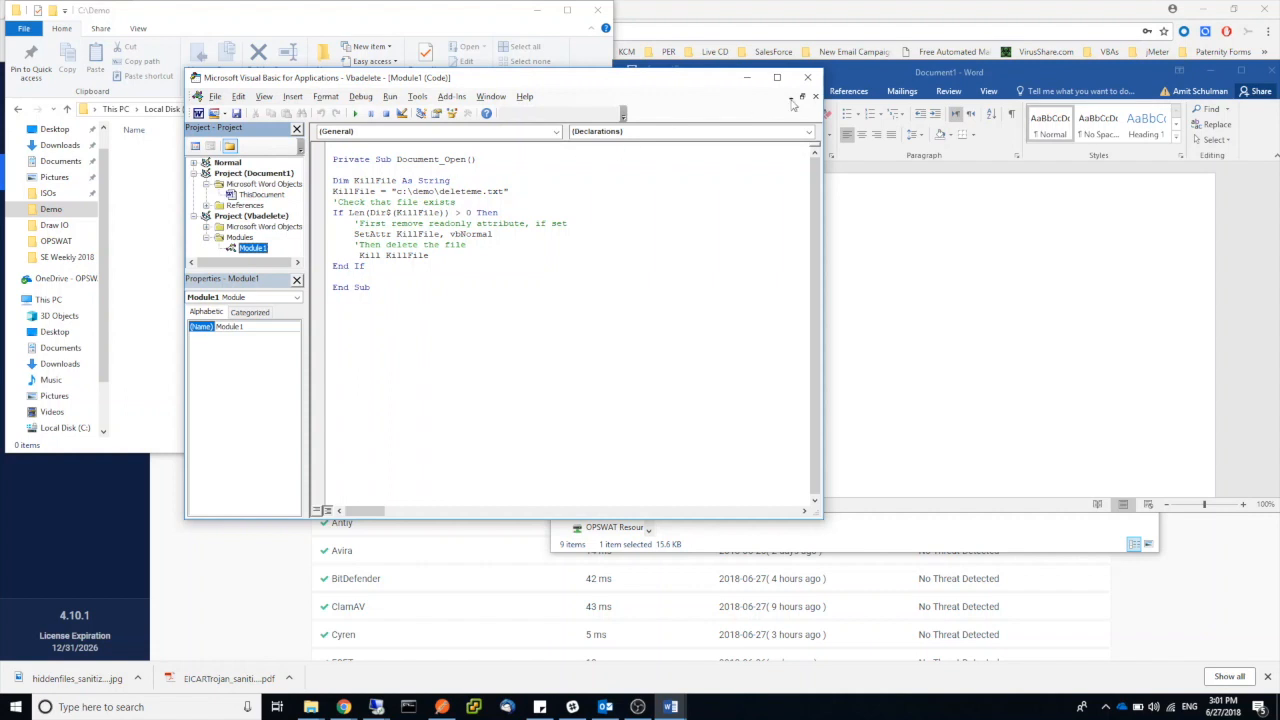
left_click(808, 78)
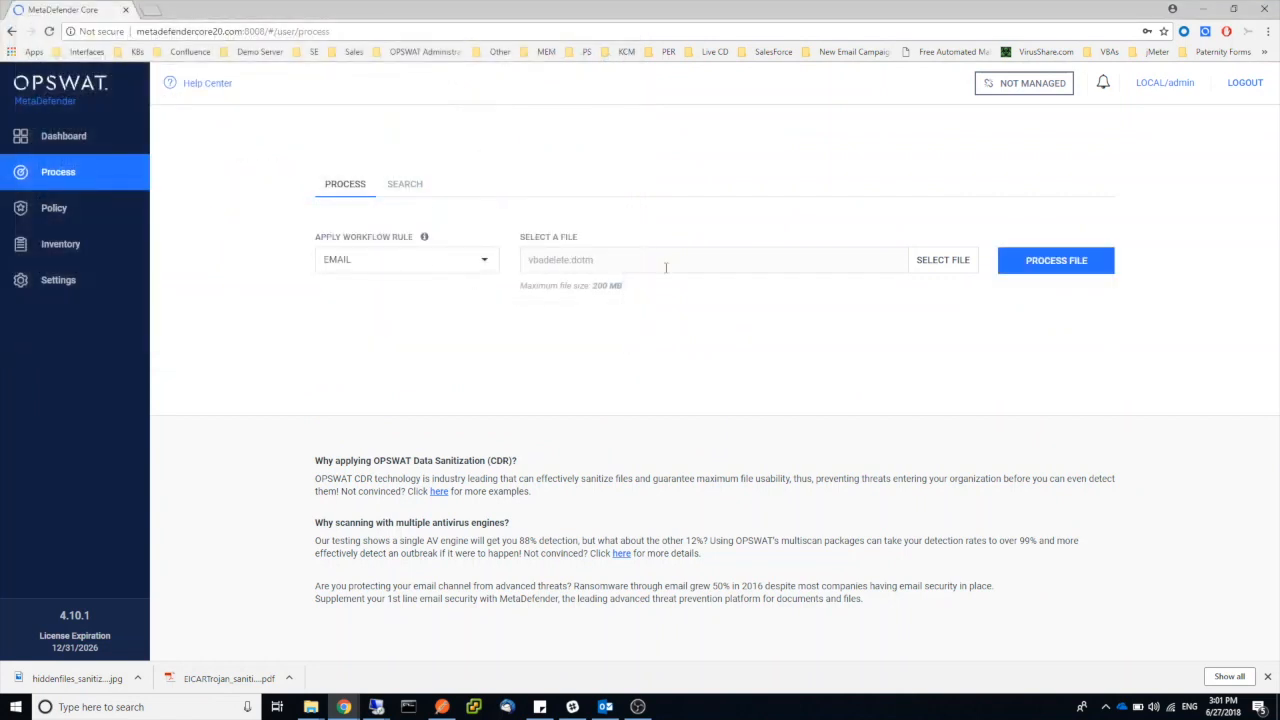
Process vbadelete.dotm under the EMAIL rule (0/20 engines) and get its sanitized archive
left_click(1055, 260)
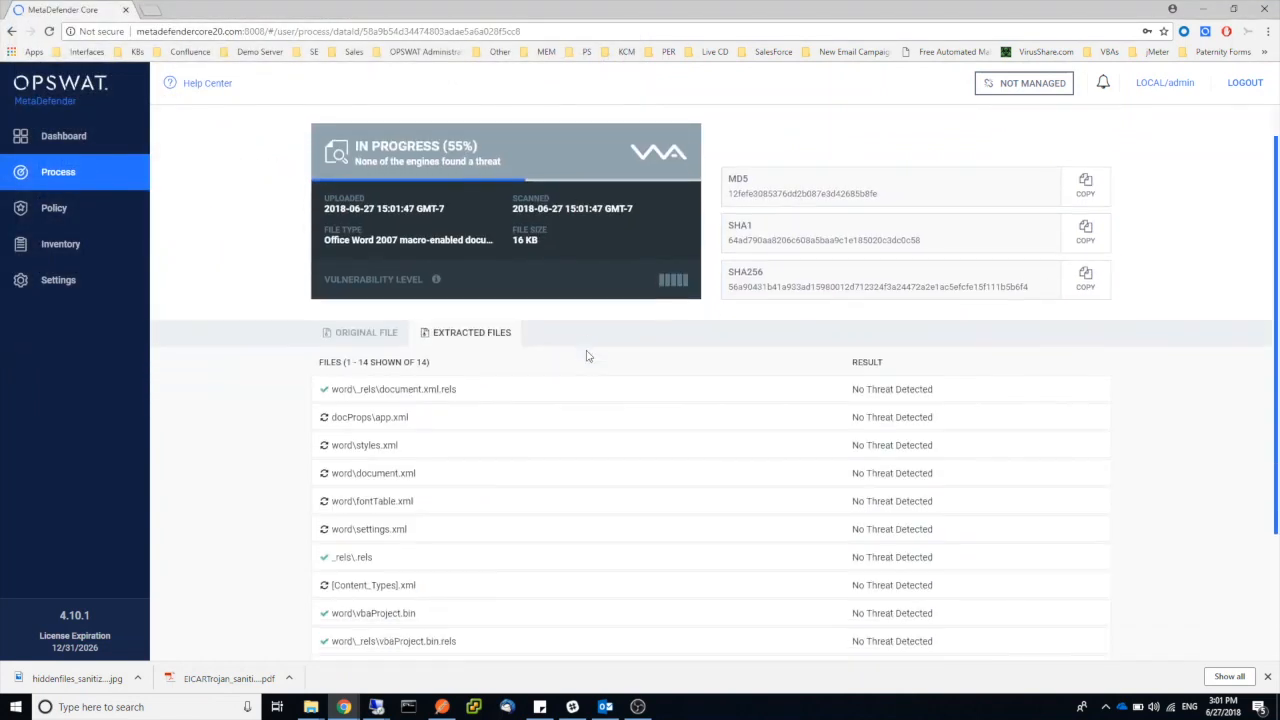
scroll("down", 3)
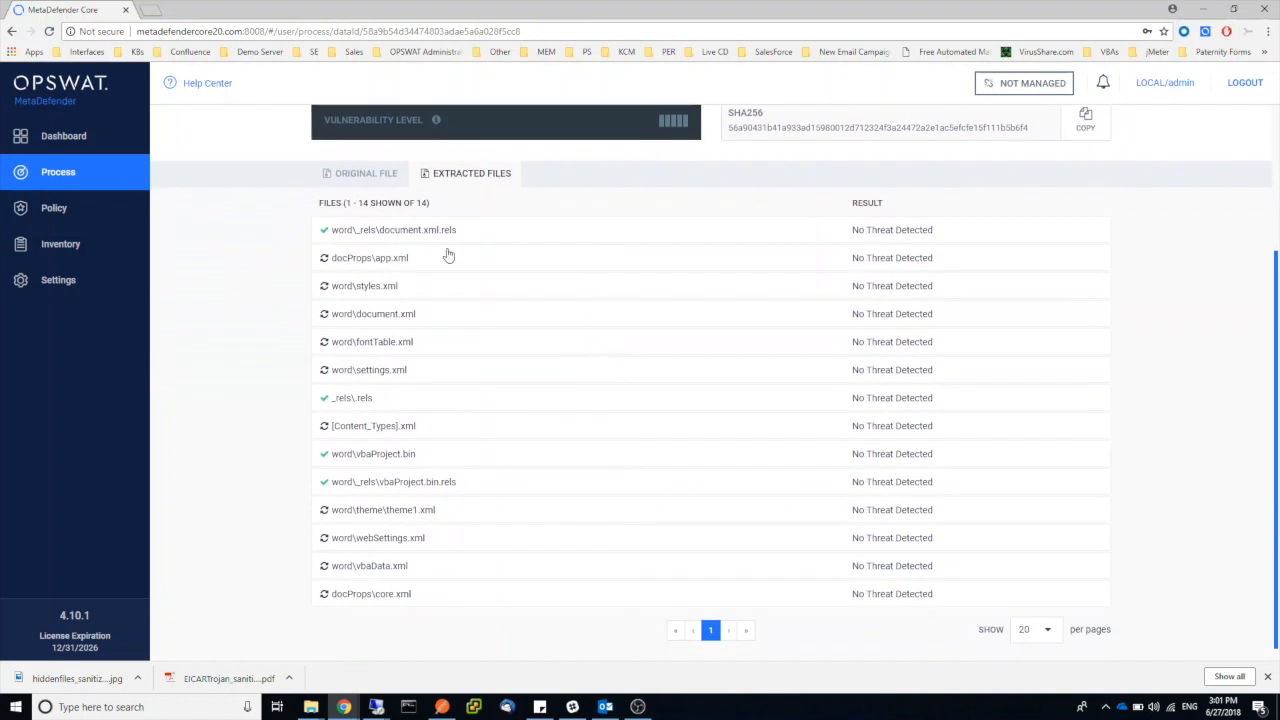
mouse_move(460, 301)
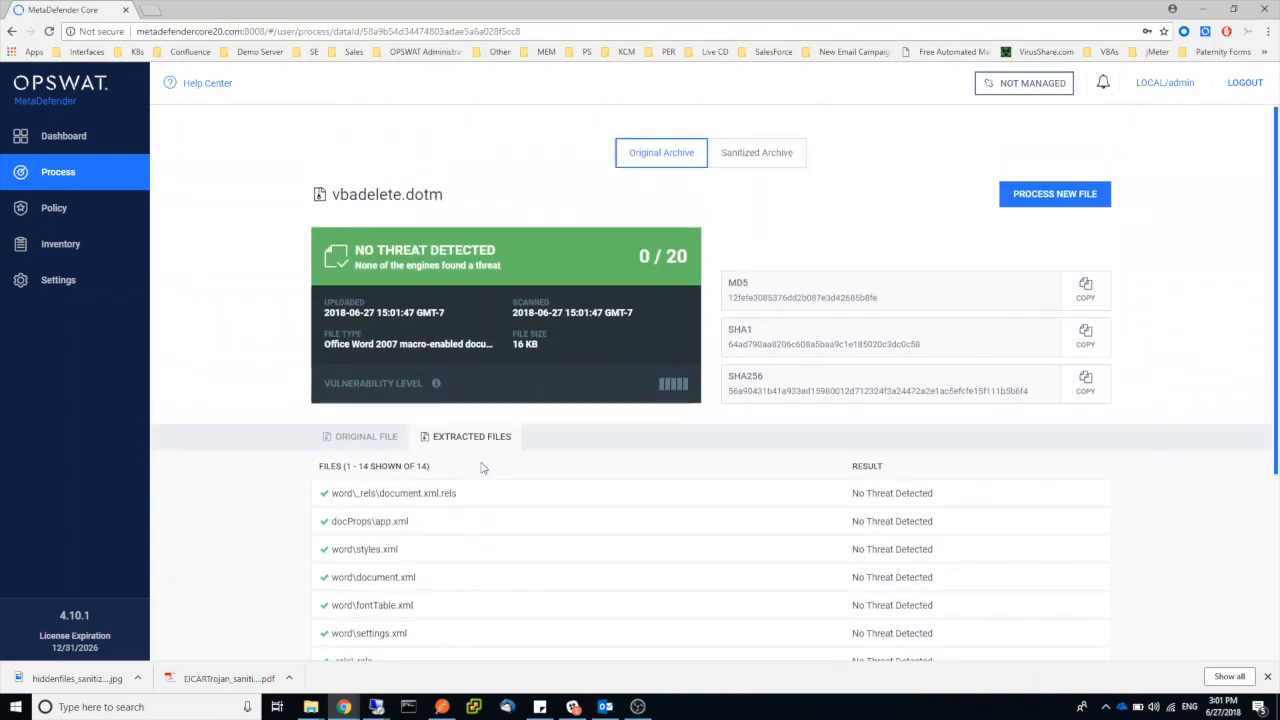
mouse_move(520, 481)
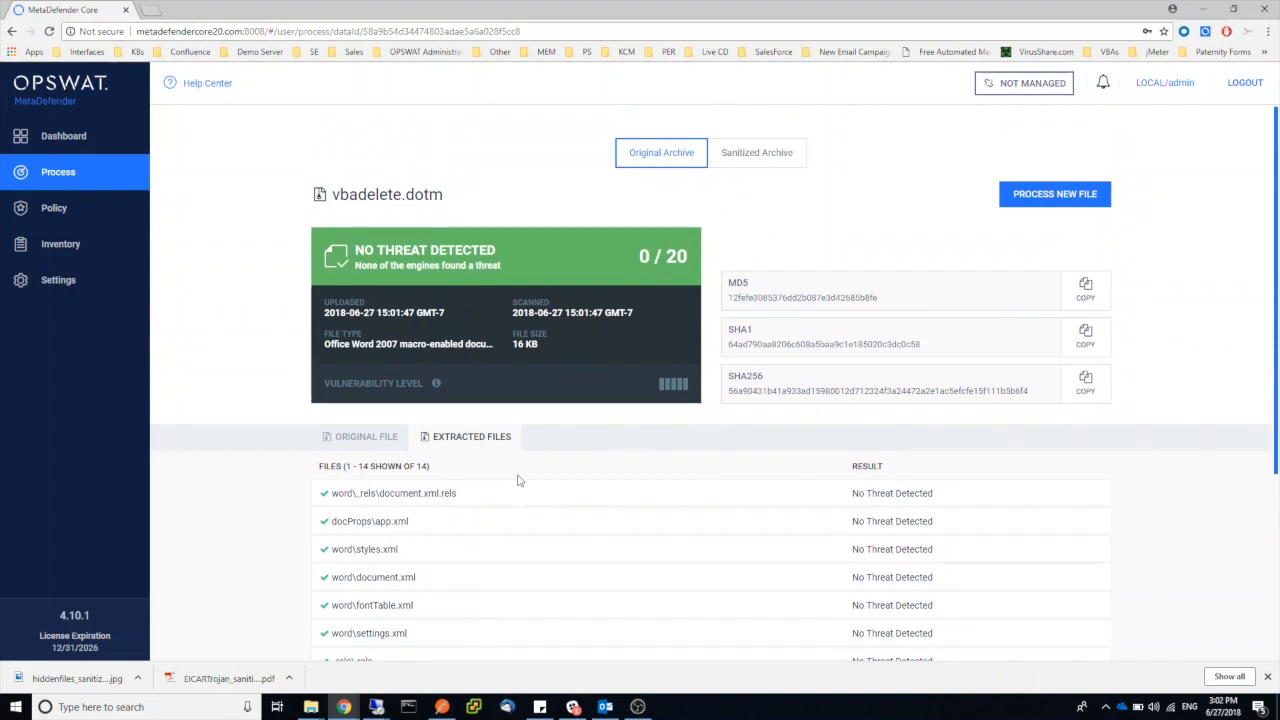
mouse_move(751, 190)
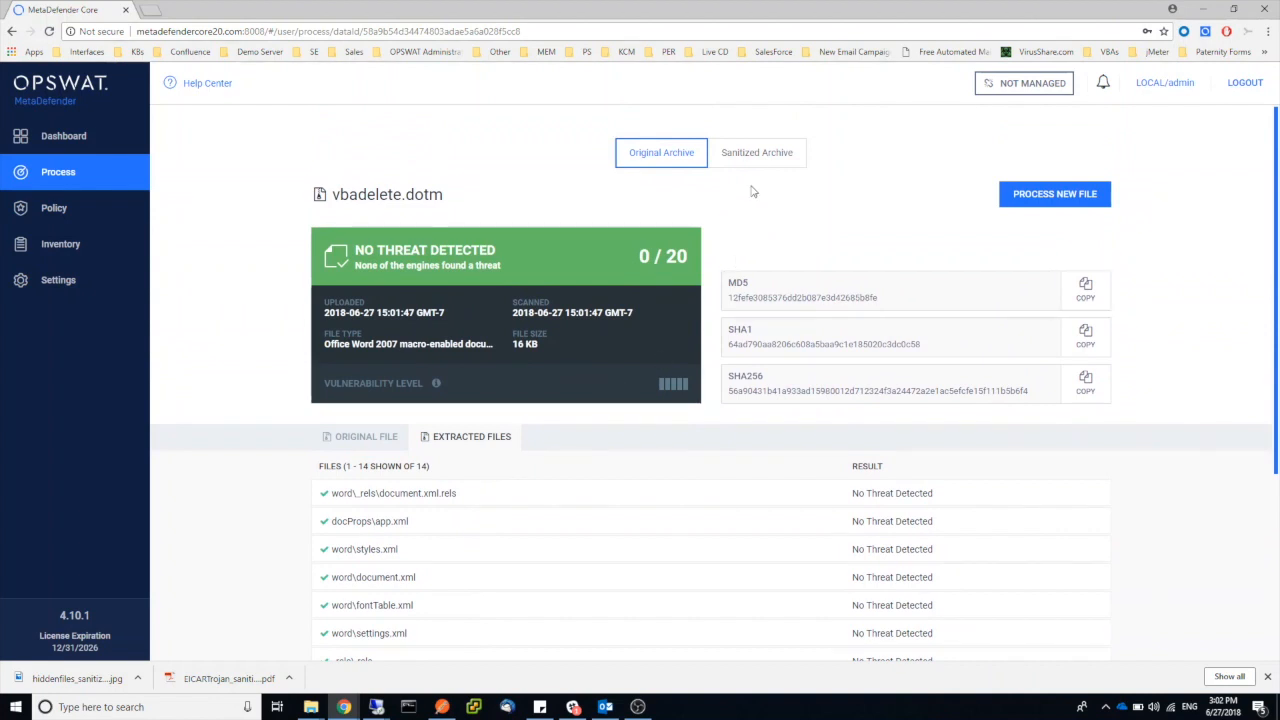
left_click(757, 152)
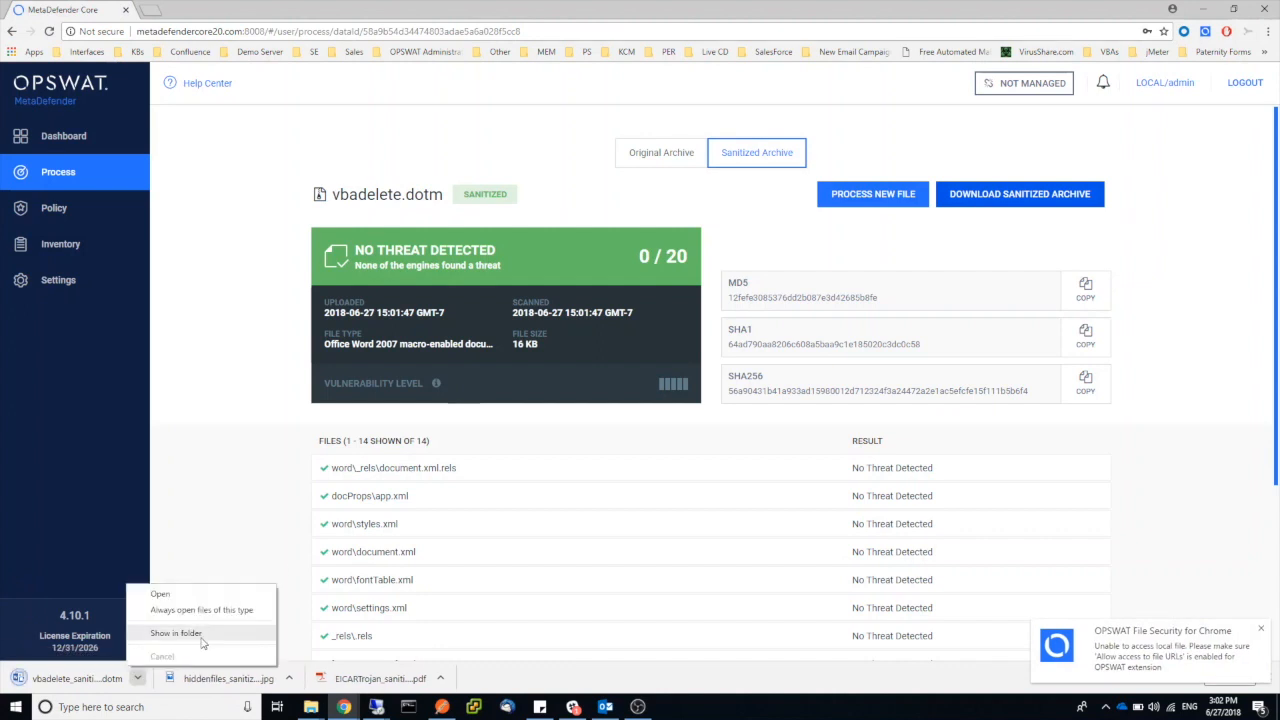
Open the sanitized vbadelete copy with editing enabled, then close Word and minimize the Demo folder
left_click(175, 634)
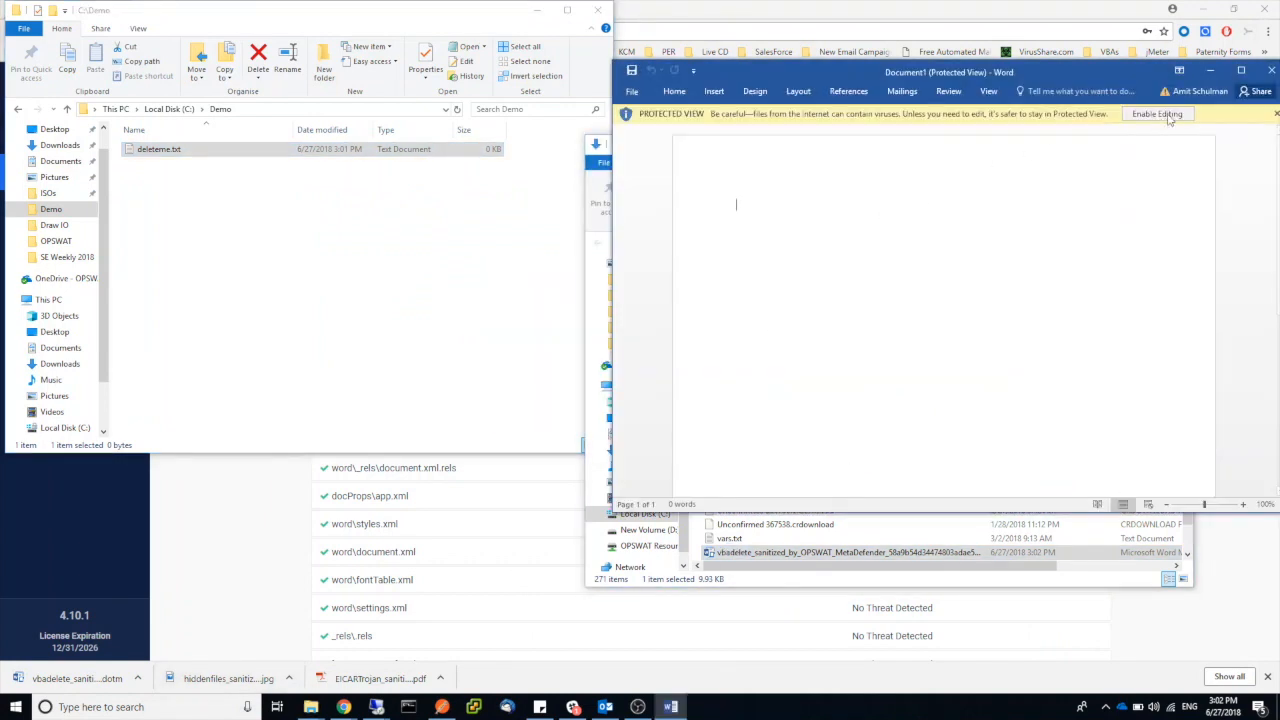
left_click(1160, 113)
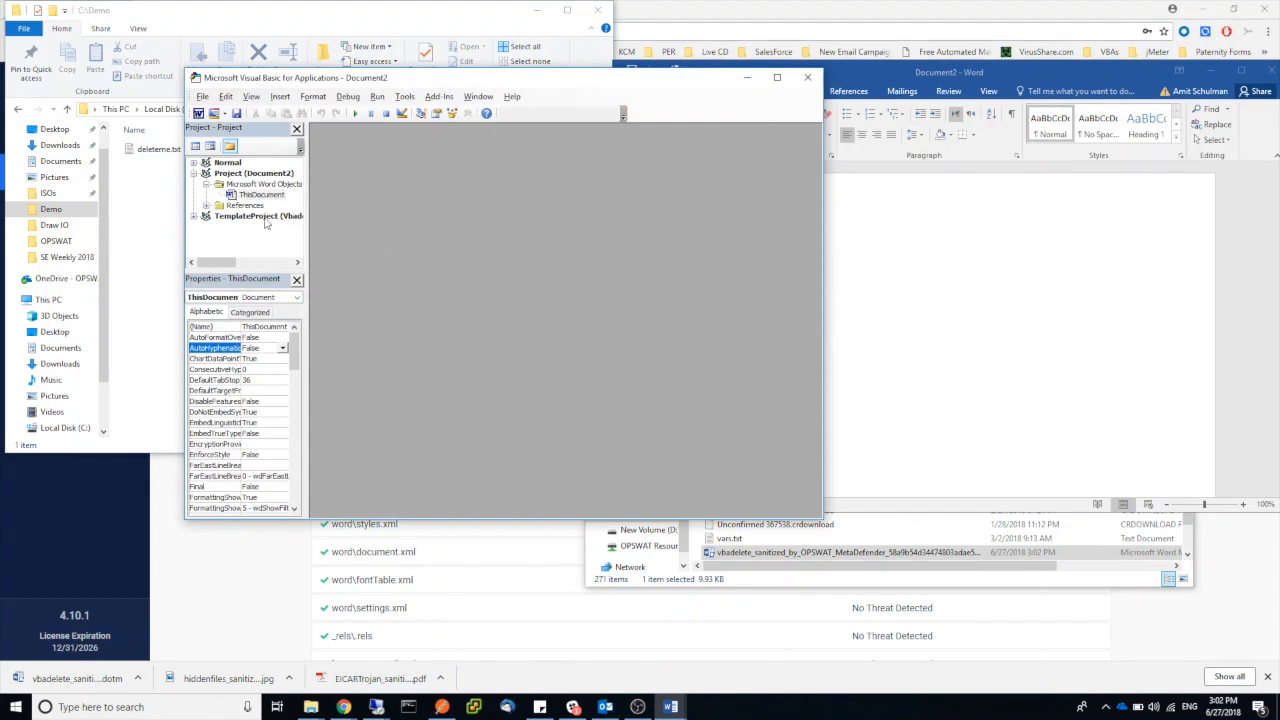
mouse_move(473, 234)
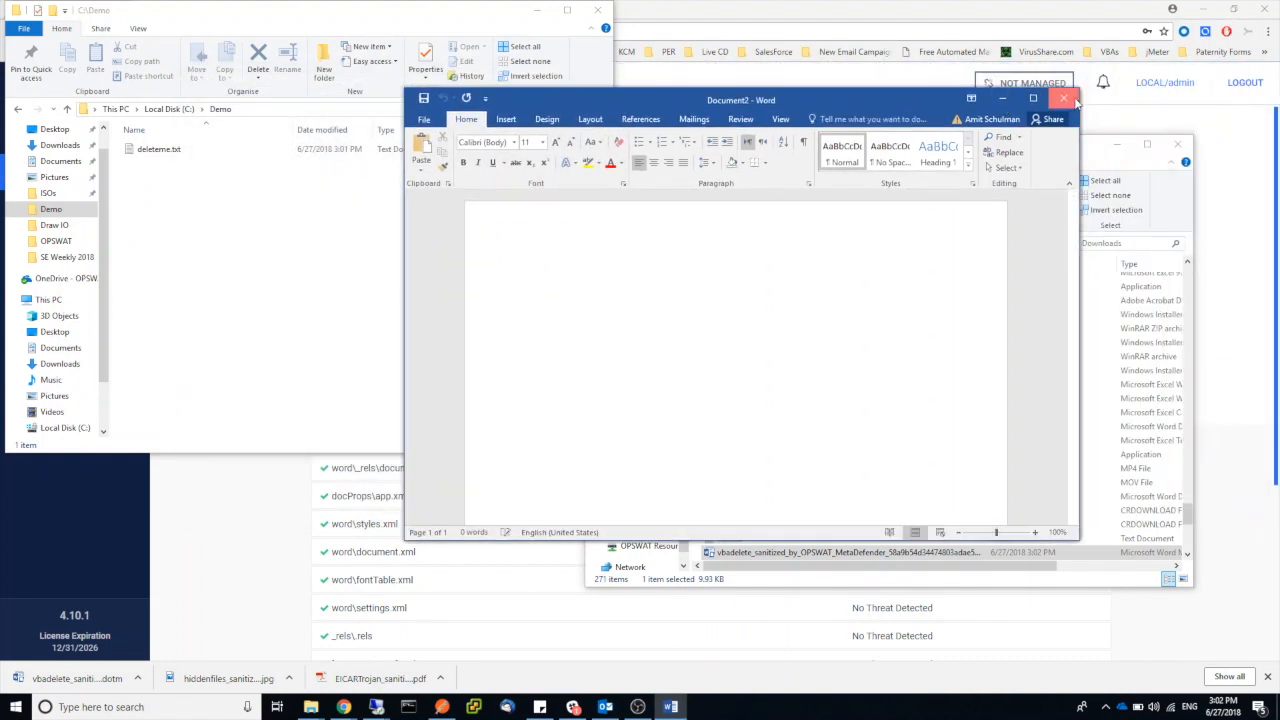
left_click(1065, 97)
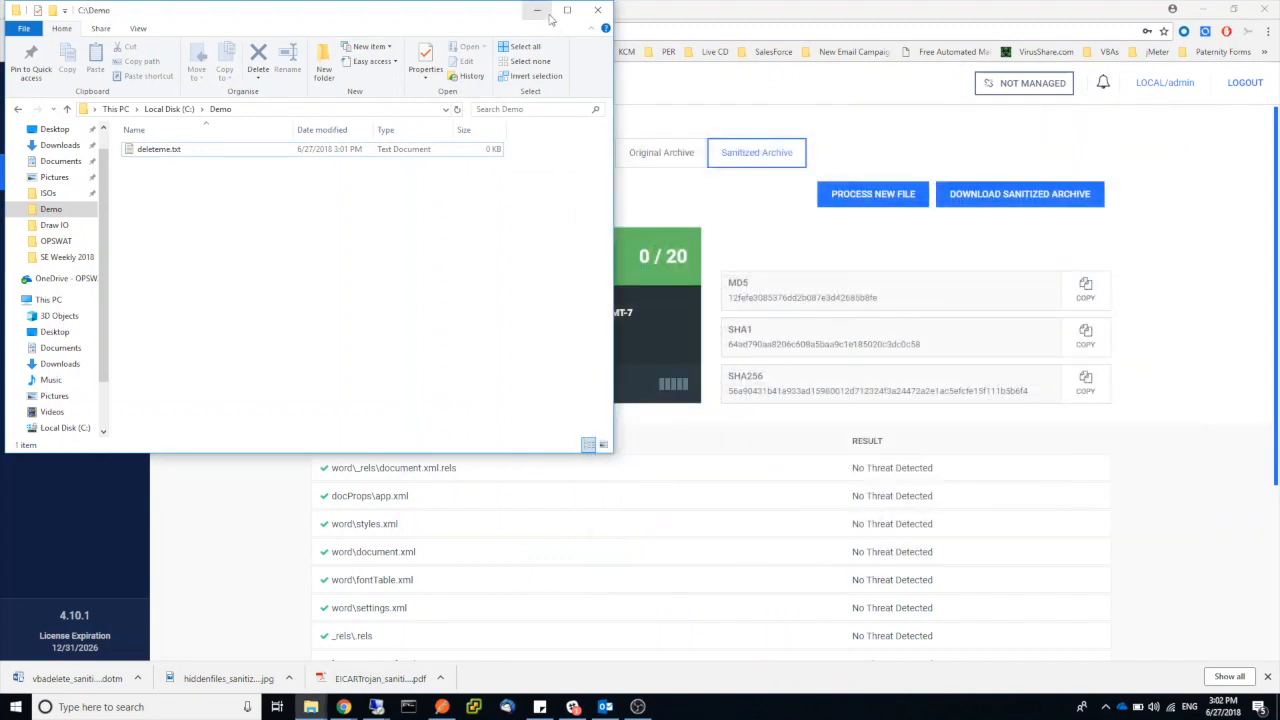
left_click(595, 9)
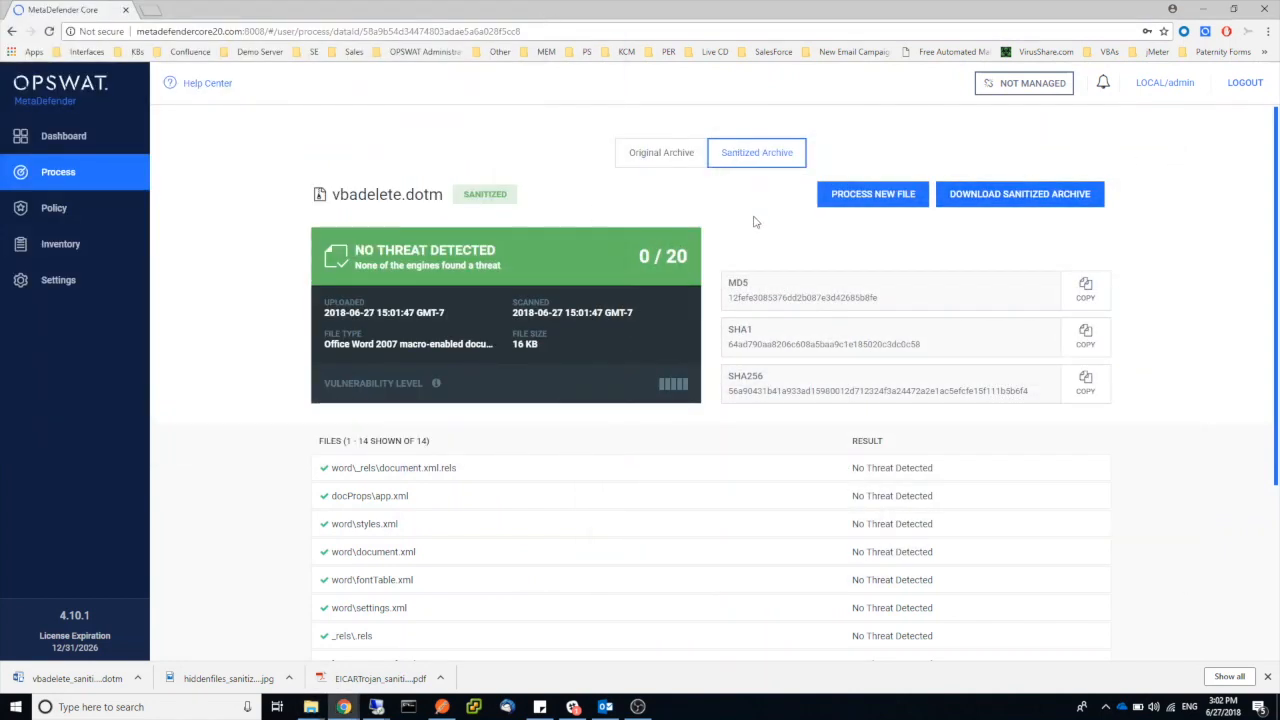